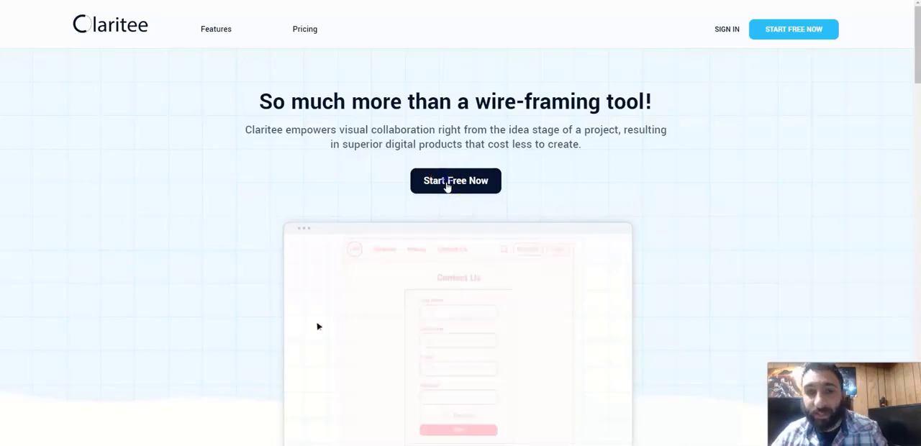
- Sign up for a free Claritee account with Google and reach My Boards
click(455, 181)
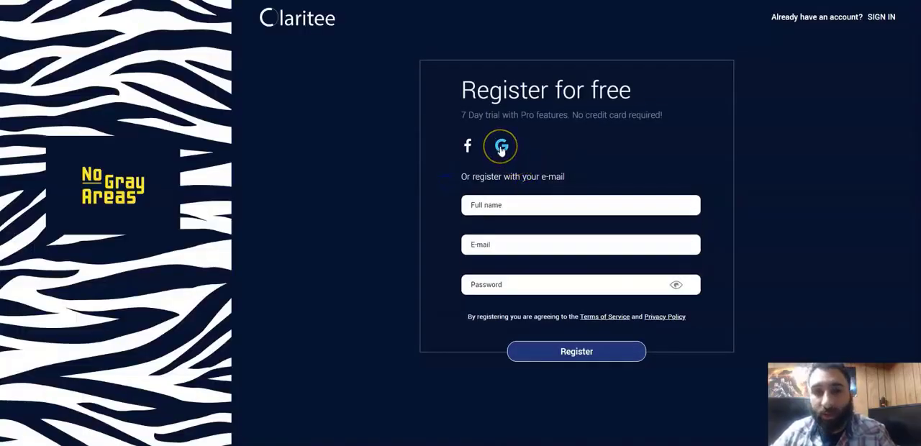
mouse_move(466, 146)
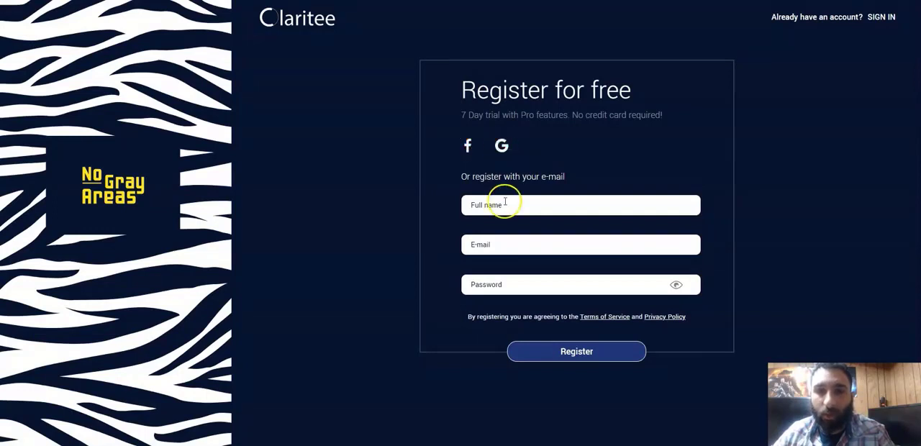
mouse_move(500, 134)
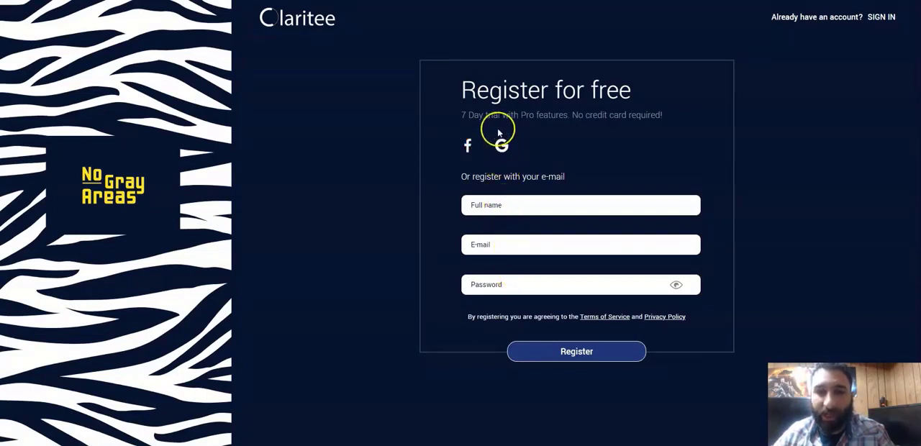
click(502, 146)
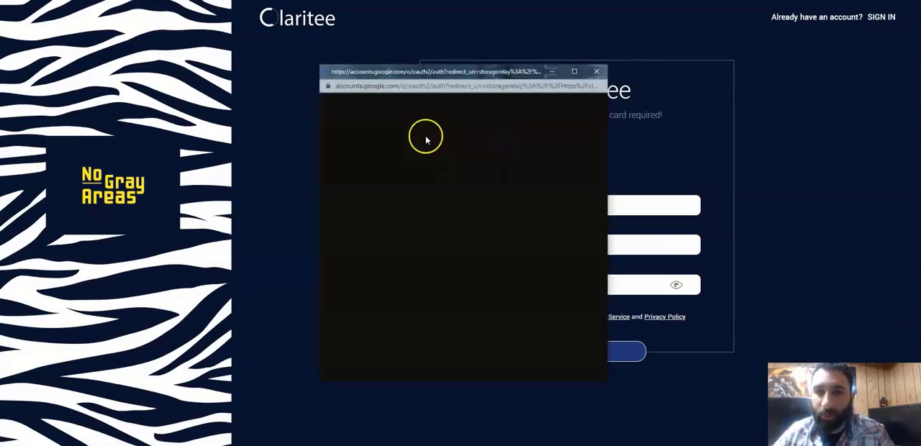
click(596, 71)
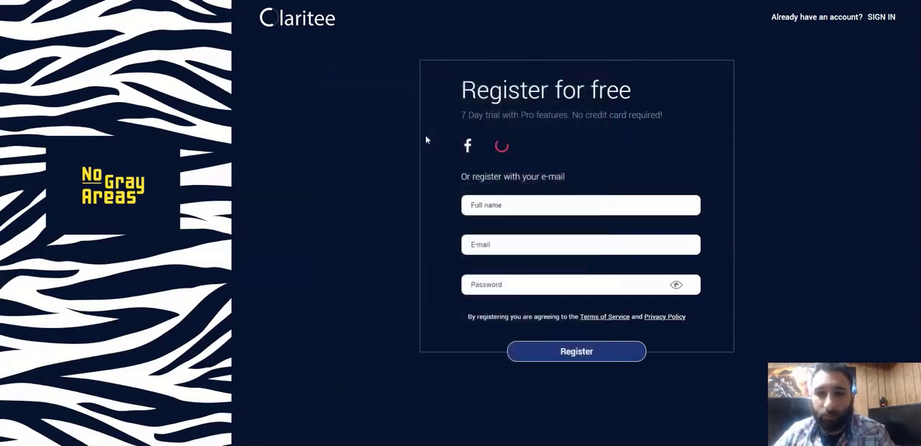
click(576, 351)
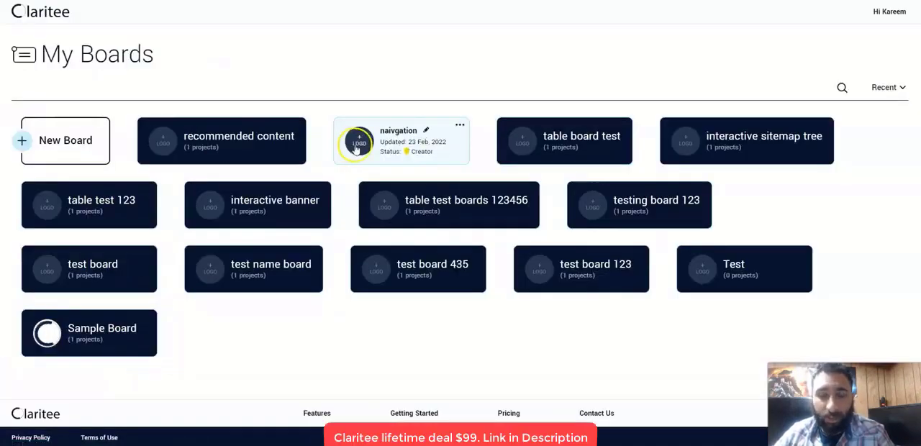
mouse_move(685, 63)
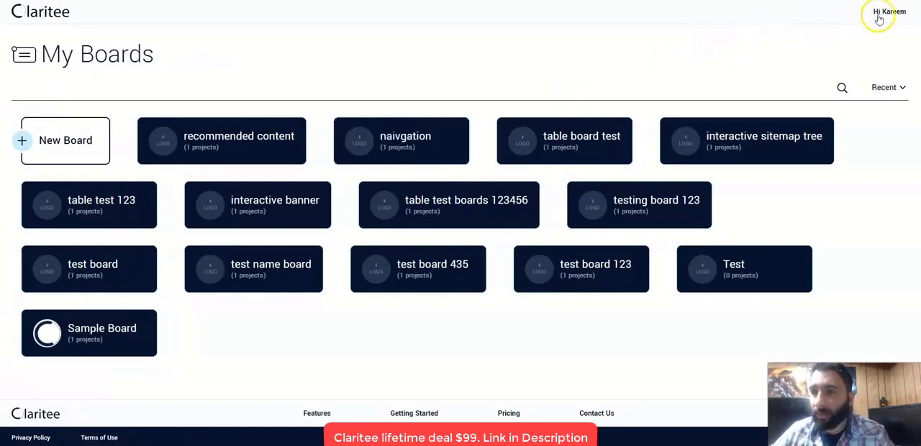
click(889, 11)
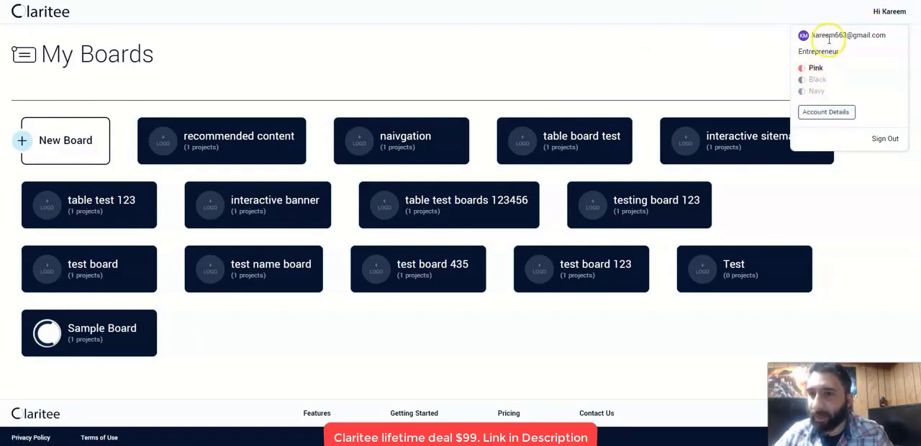
mouse_move(718, 74)
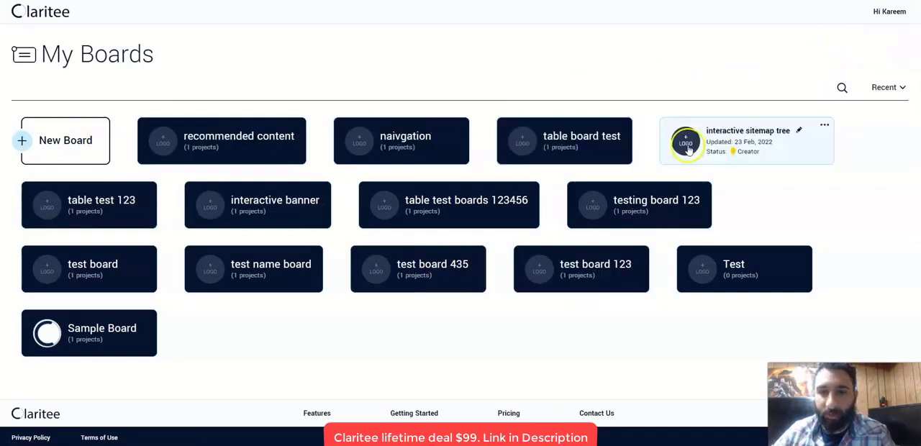
mouse_move(29, 141)
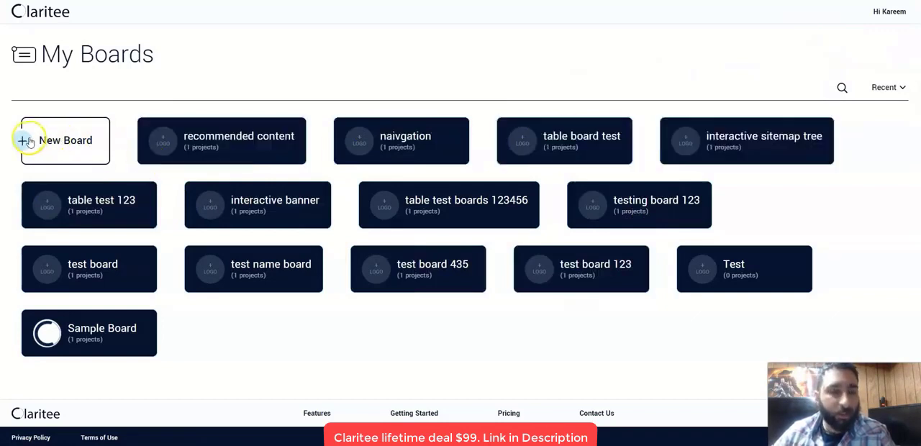
- Create a board named 'demo project board' and open it
click(64, 140)
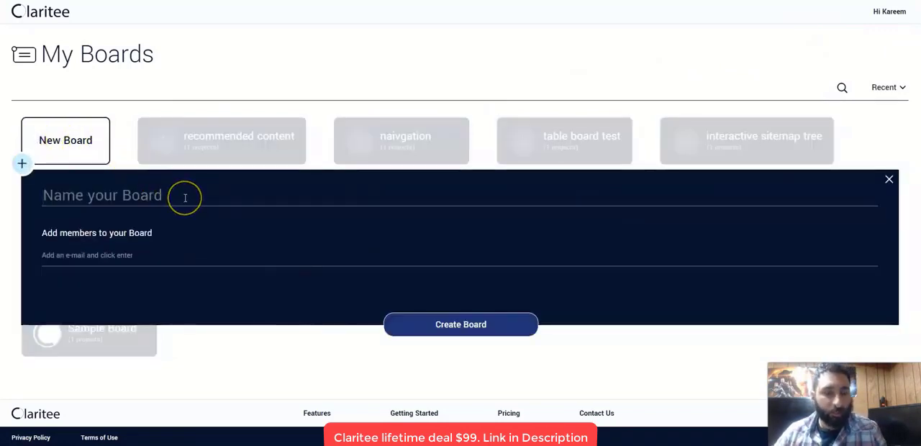
text(dem)
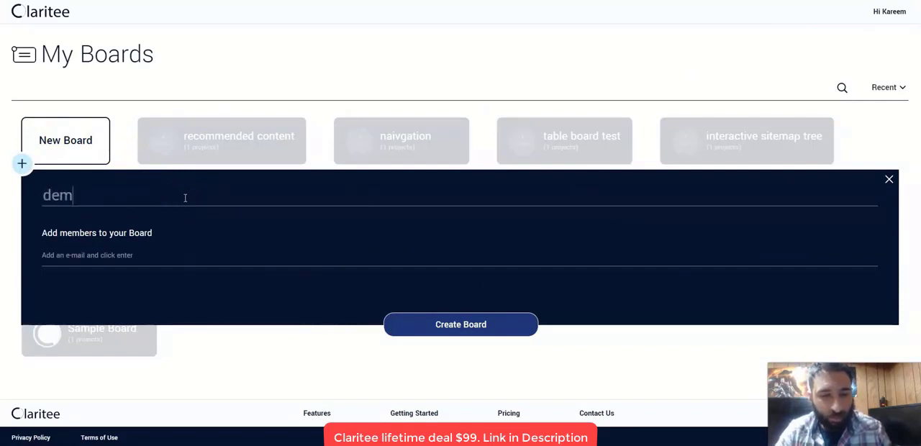
text(o project board)
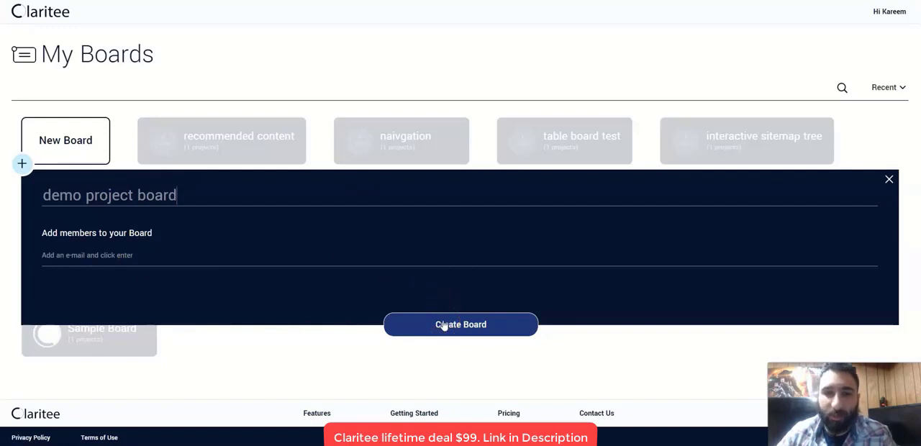
click(460, 324)
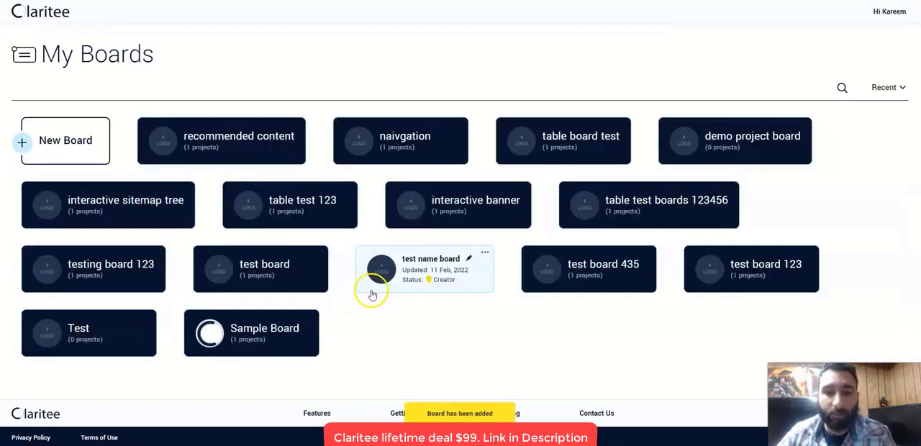
click(752, 140)
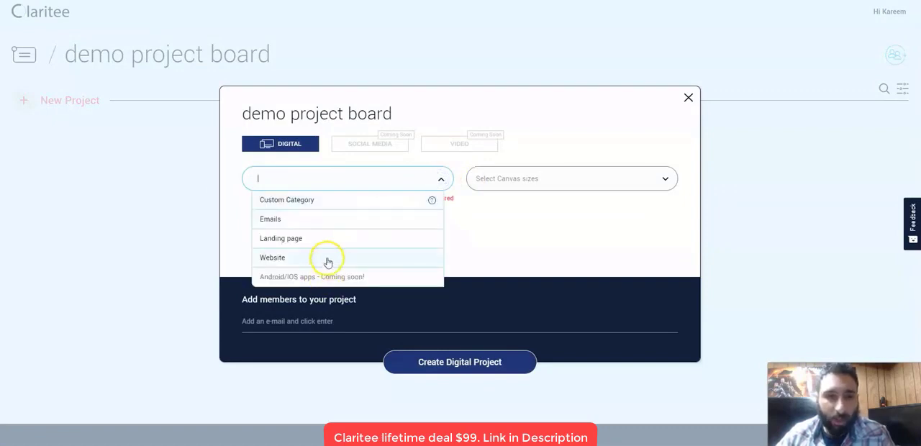
- Create a Website digital project with Desktop, Tablet and Mobile canvas sizes
click(272, 257)
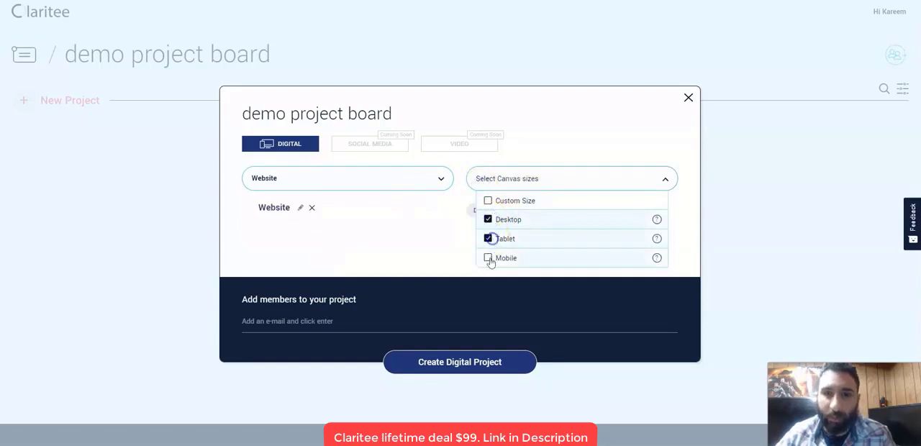
click(488, 257)
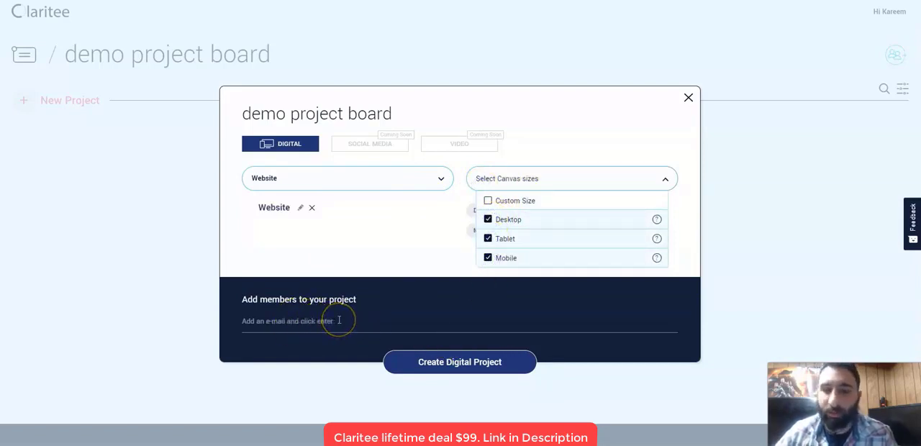
click(459, 362)
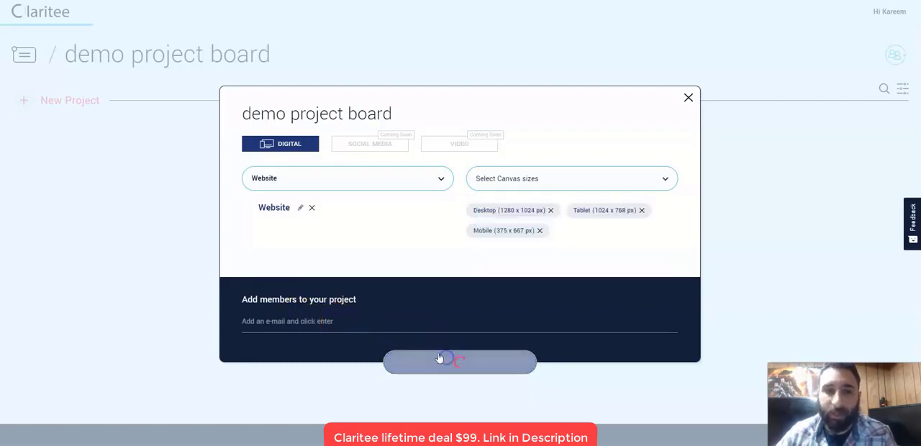
click(460, 361)
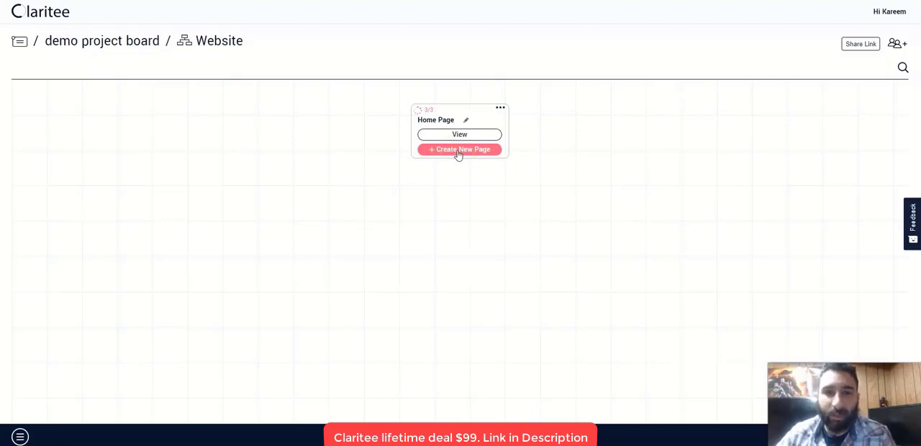
- Add About Us, Pricing and Contact pages under the Home Page
click(460, 149)
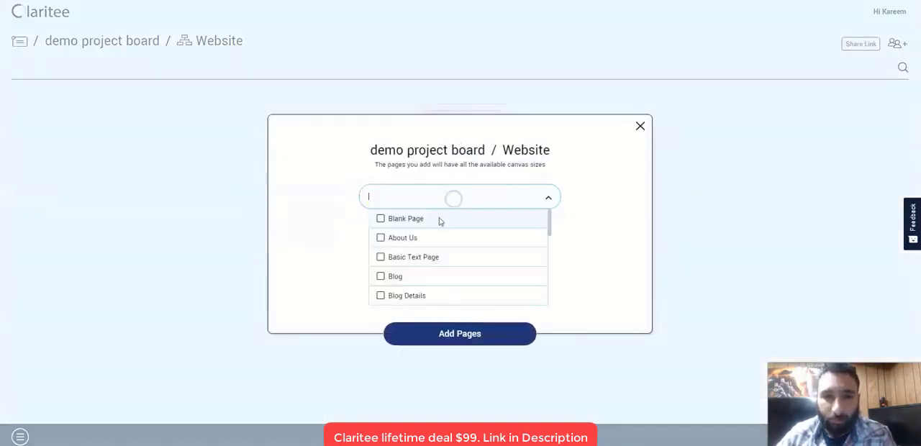
scroll(down, 3)
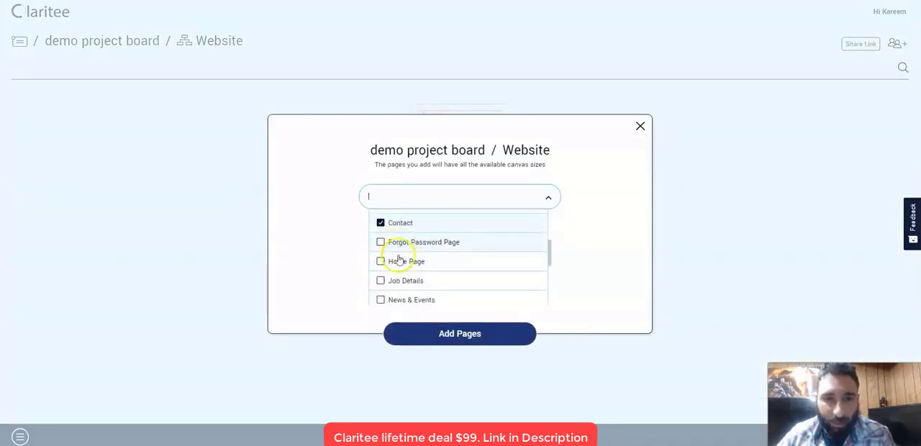
scroll(down, 3)
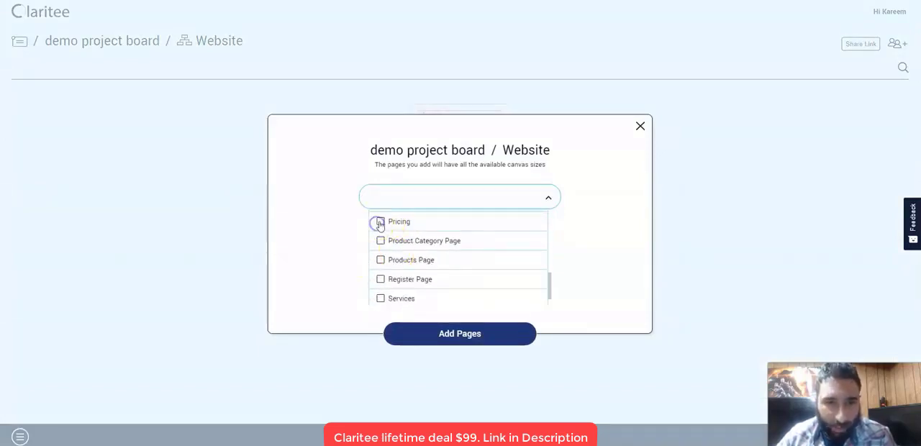
scroll(up, 3)
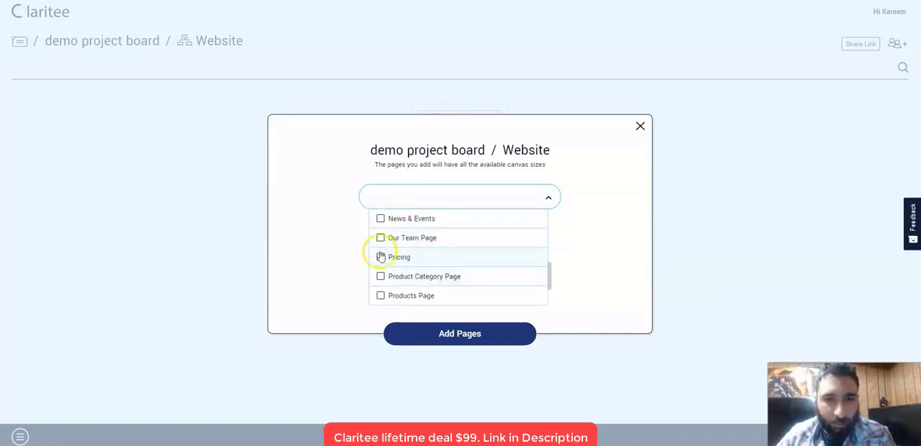
click(459, 334)
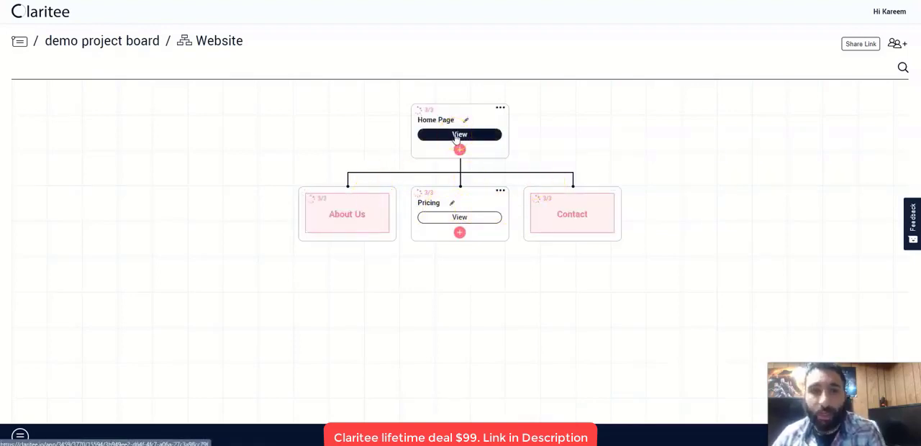
- Open the Home Page and place a Banner Carousel beneath the navigation bar
click(459, 134)
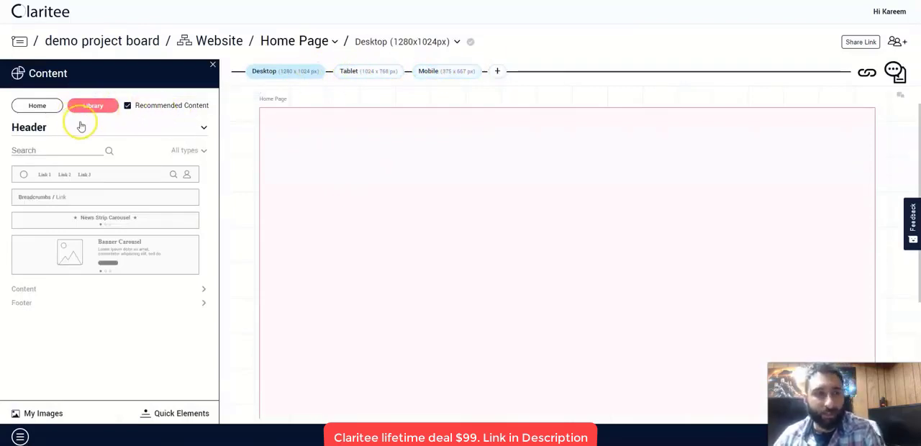
mouse_move(132, 174)
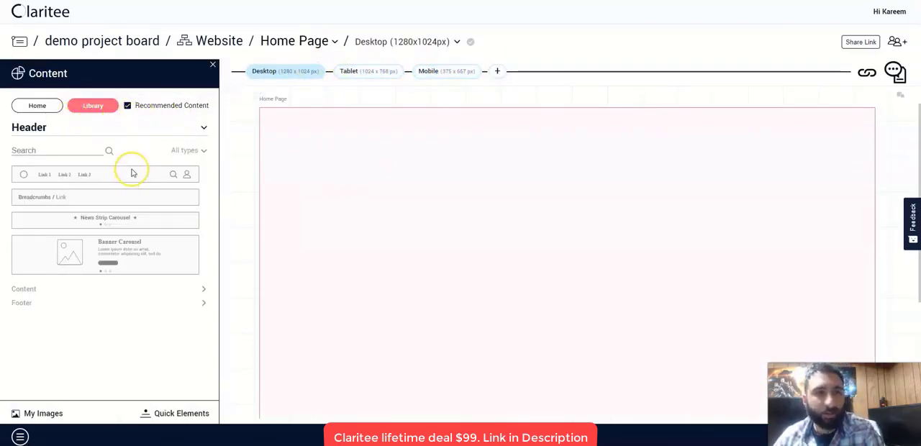
mouse_move(130, 175)
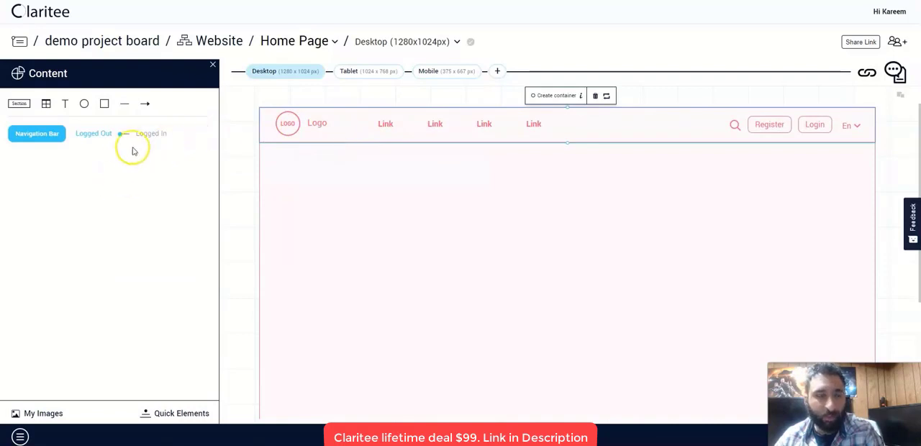
mouse_move(243, 155)
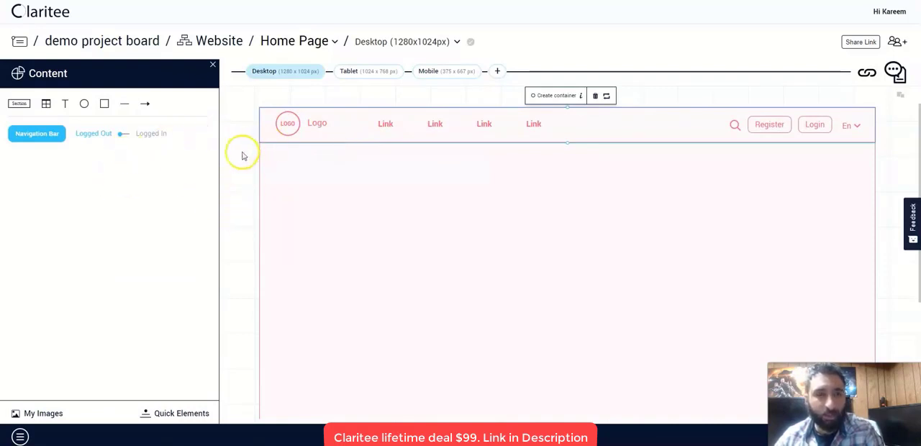
click(93, 105)
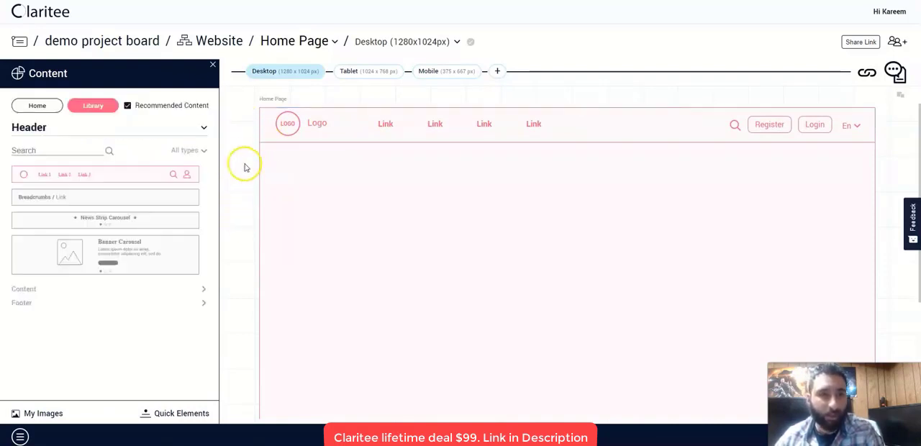
drag(105, 254, 391, 195)
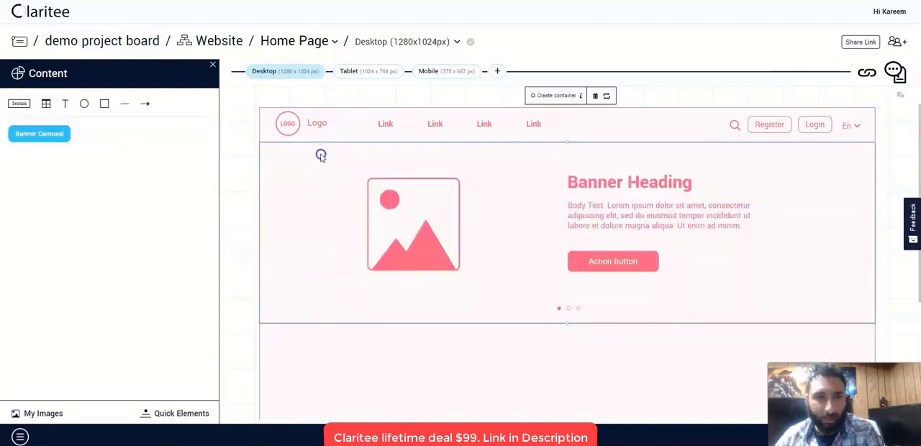
click(93, 105)
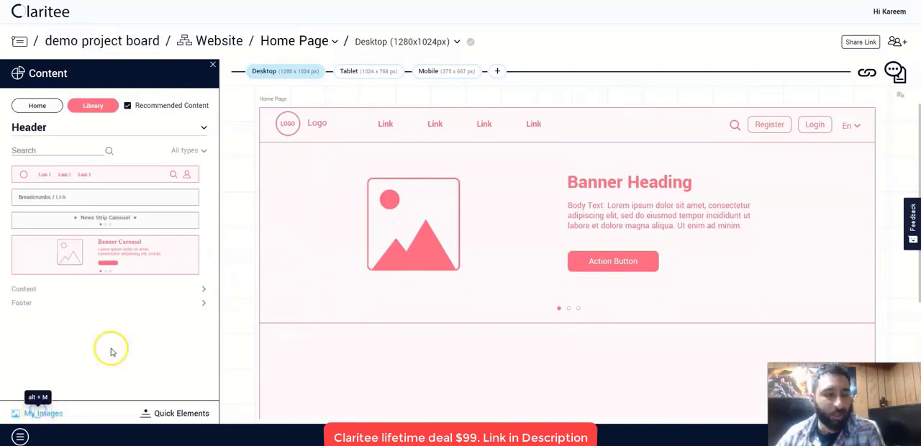
- Upload Logo.jpg to My Board Images and select the banner carousel's slide controls
click(42, 413)
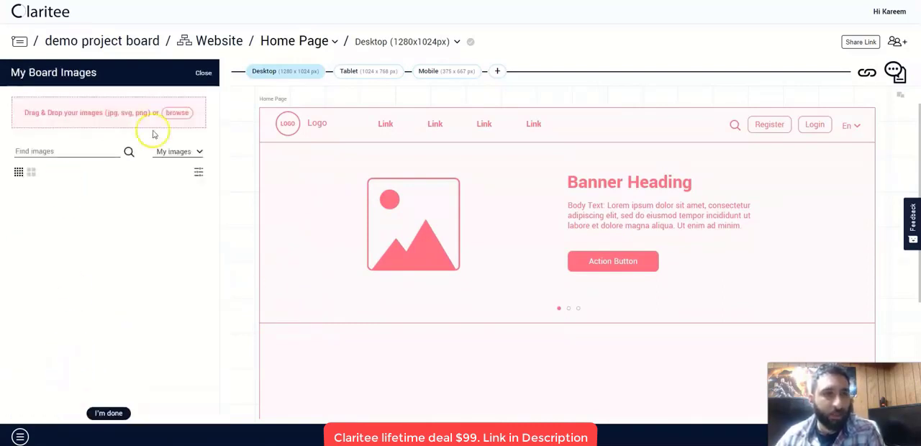
mouse_move(132, 347)
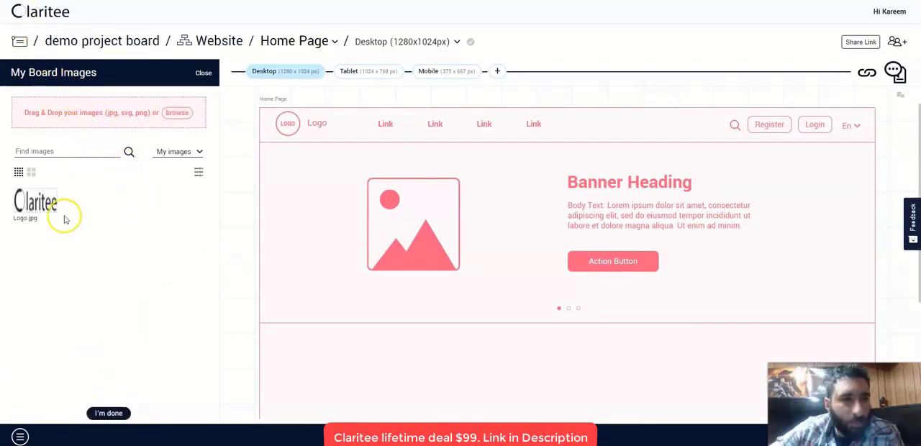
mouse_move(126, 402)
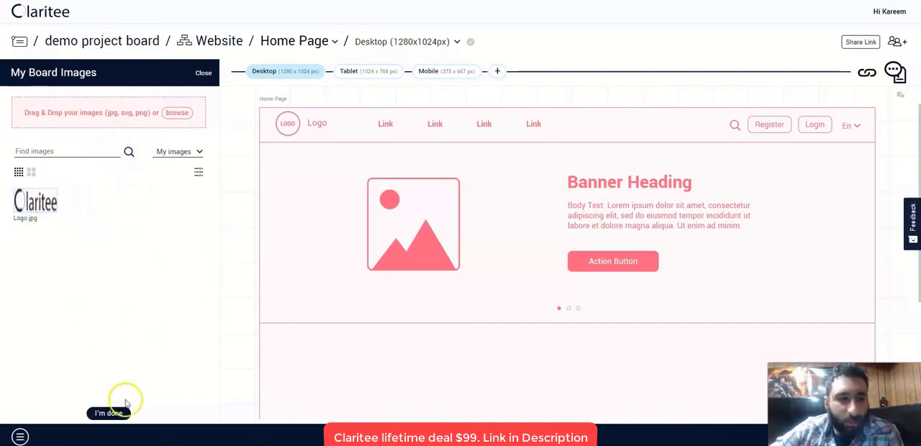
click(109, 413)
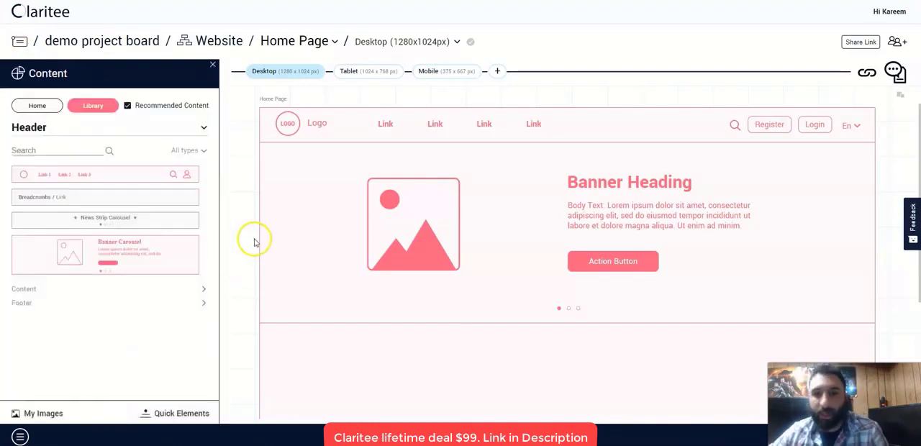
mouse_move(416, 224)
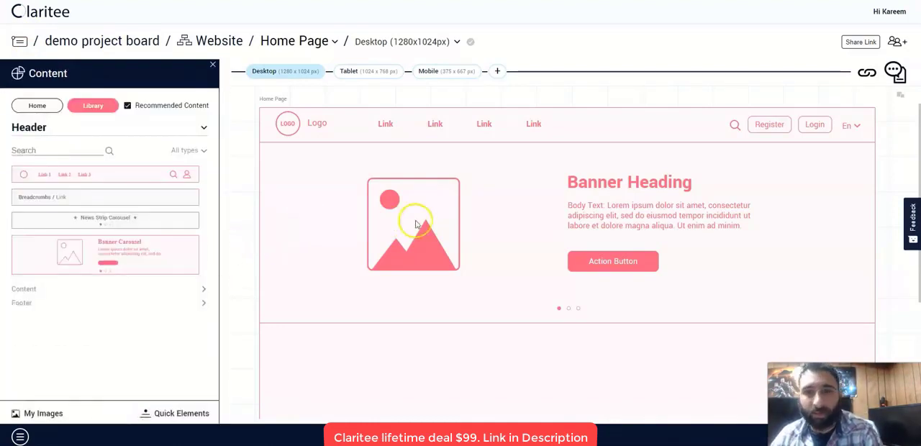
click(413, 224)
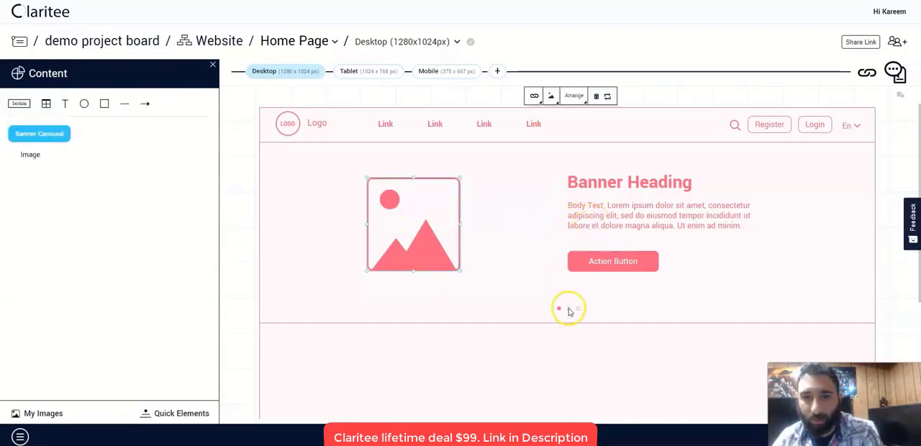
click(568, 308)
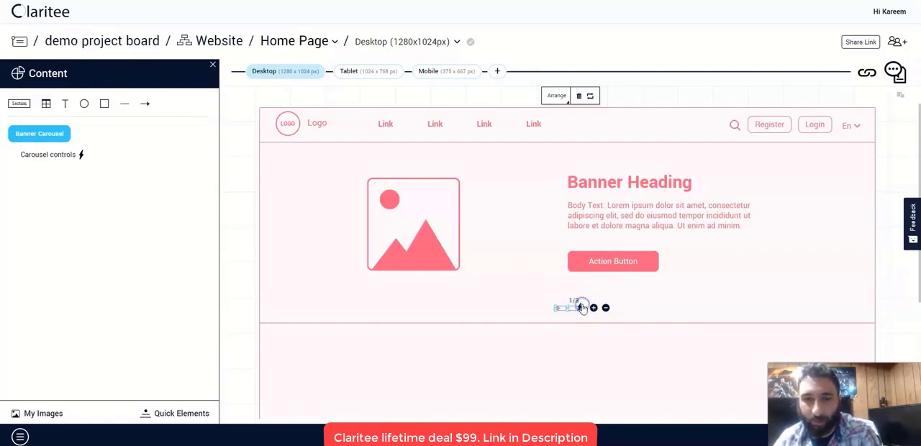
- Add a fourth carousel slide and swap the placeholder image for the Claritee logo
click(593, 307)
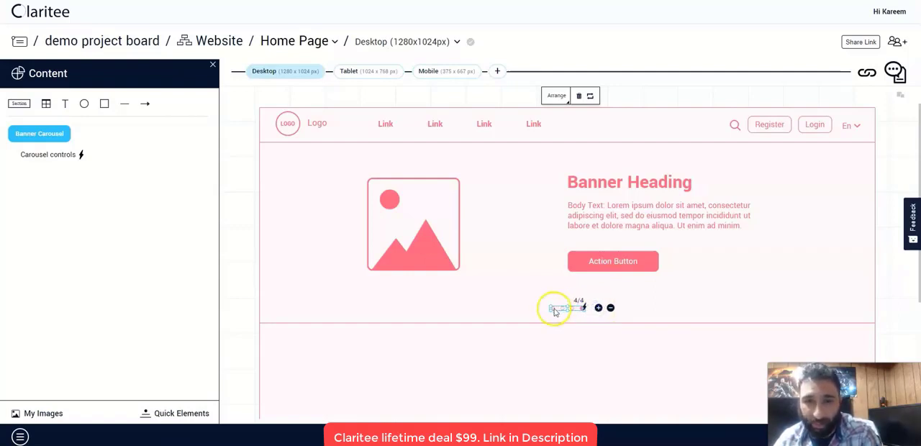
click(425, 223)
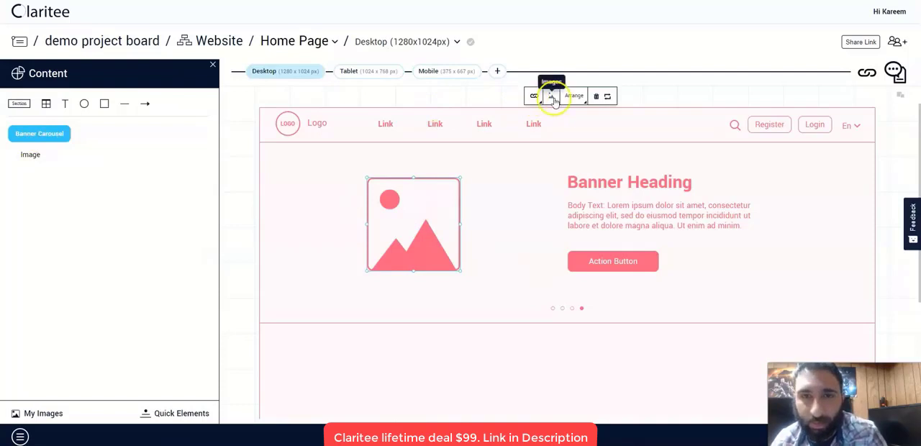
click(551, 96)
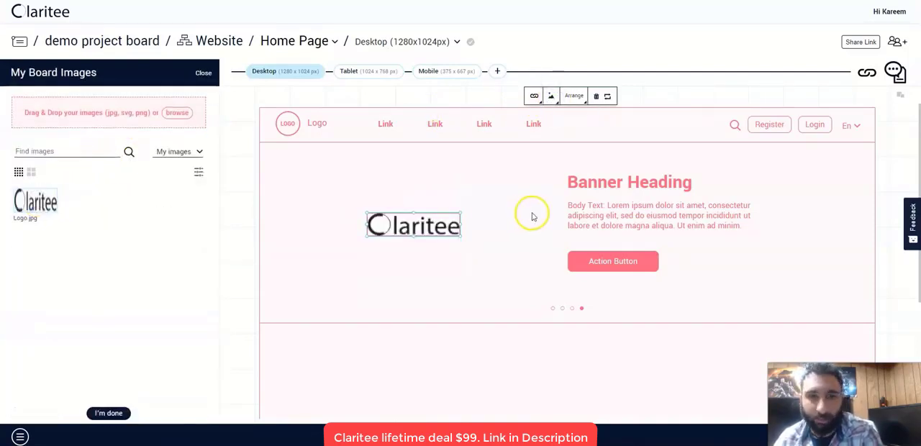
click(656, 215)
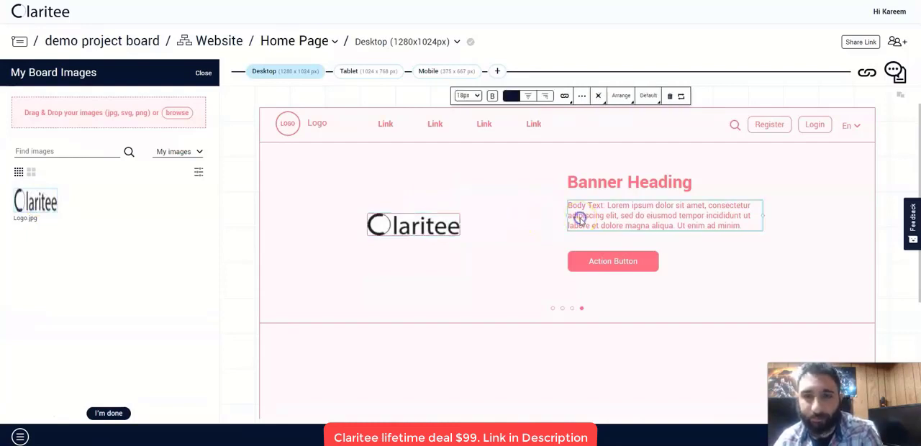
- Replace the banner body text with 'change the text' at 22px
click(628, 182)
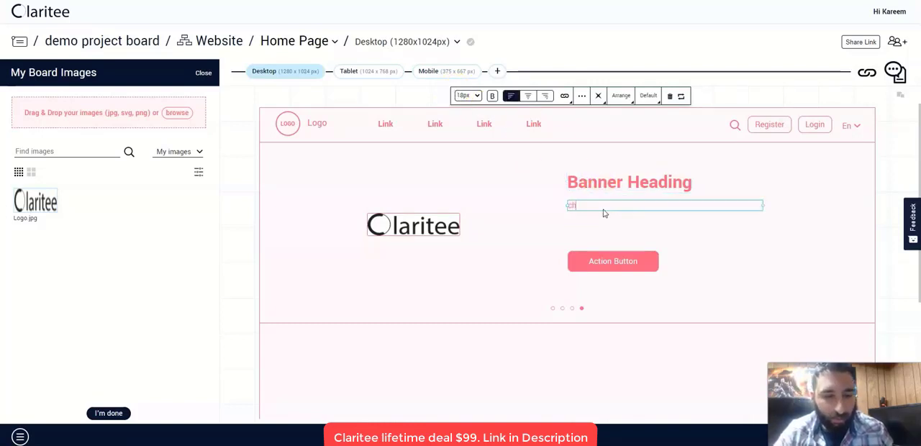
text(change t)
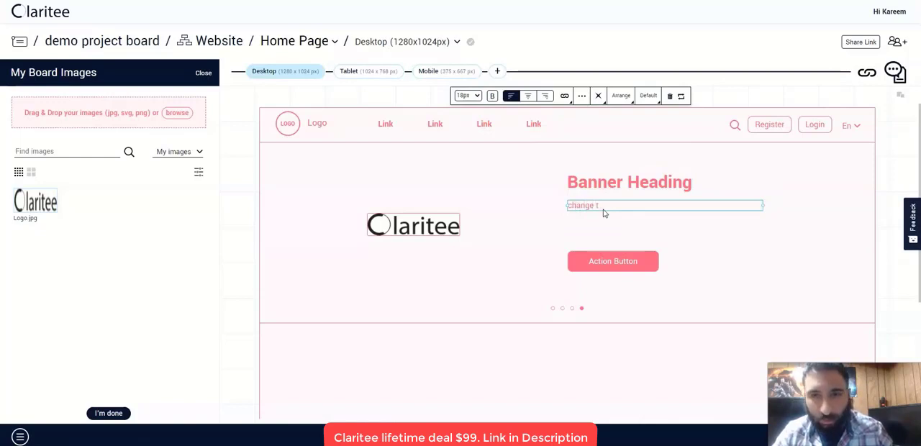
text(he text)
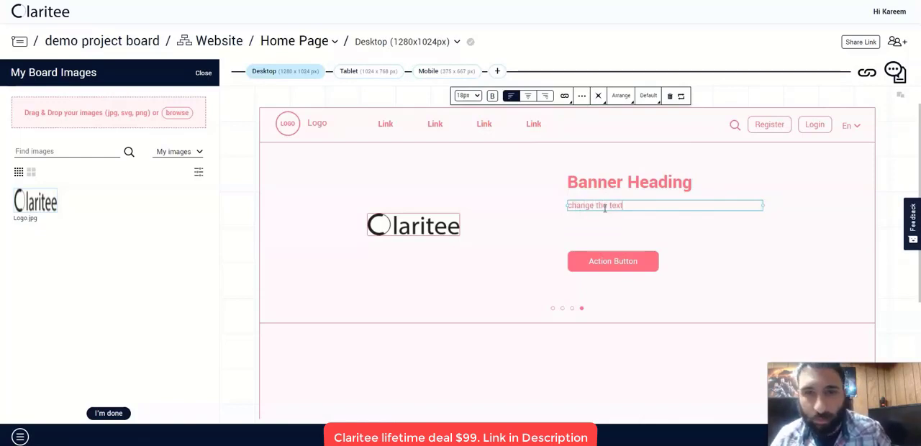
click(466, 95)
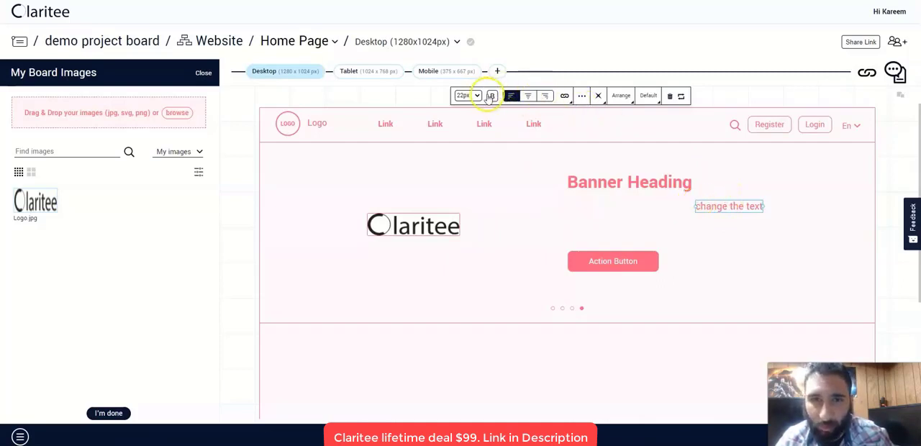
- Make the banner body text bold with strikethrough
triple_click(728, 206)
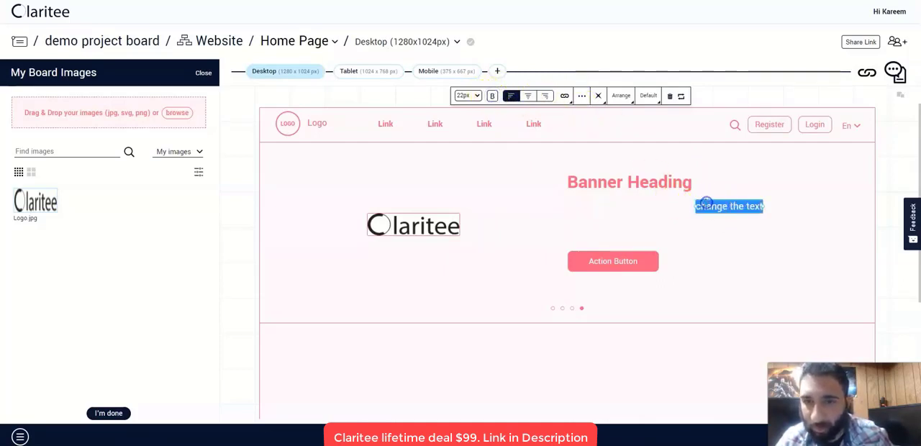
click(712, 206)
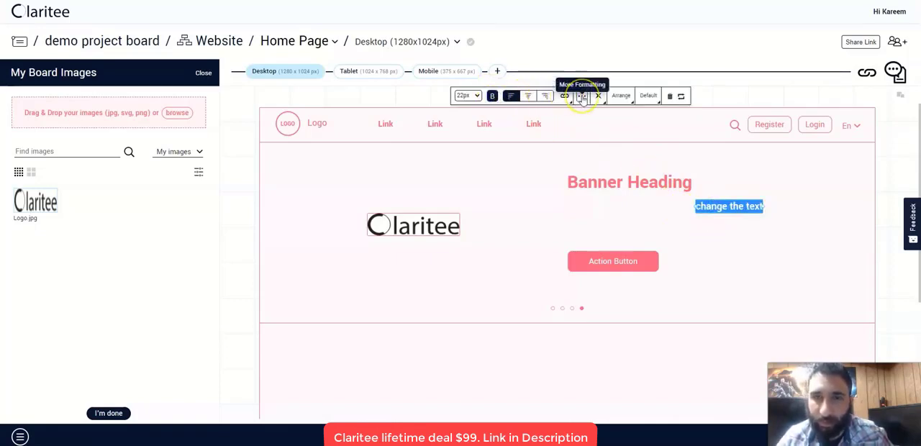
click(582, 95)
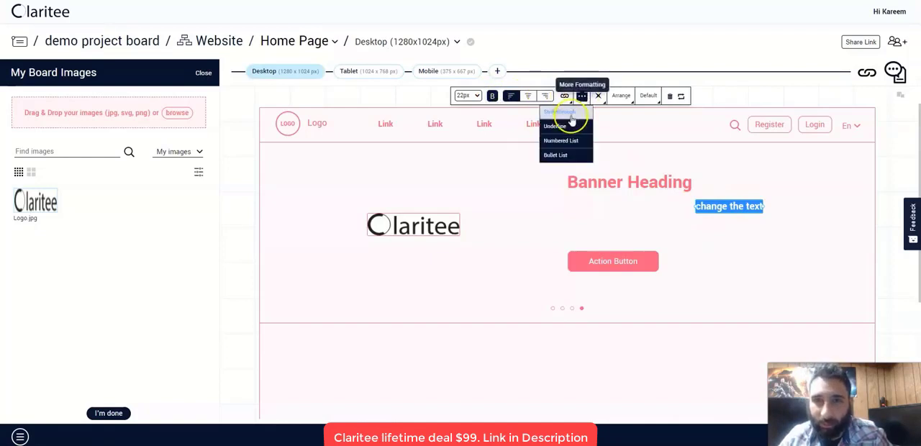
click(581, 96)
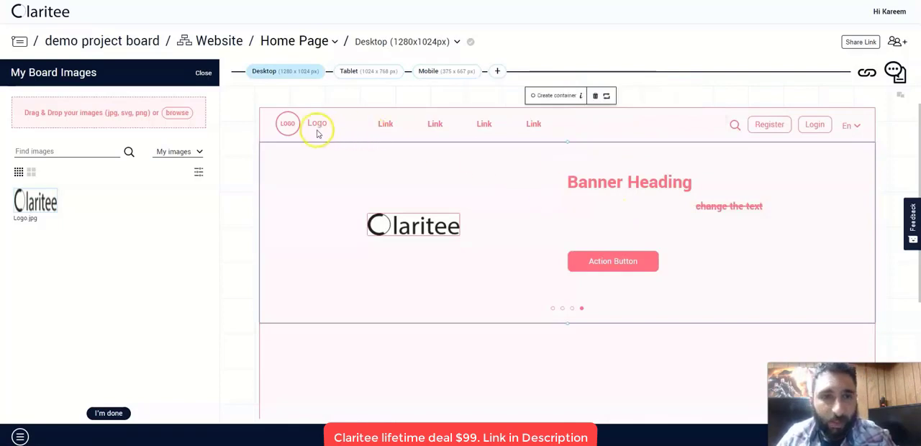
click(287, 123)
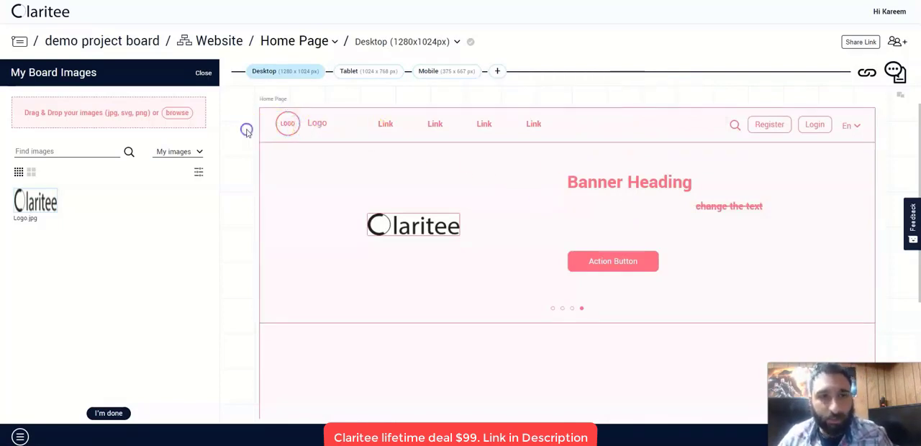
click(287, 123)
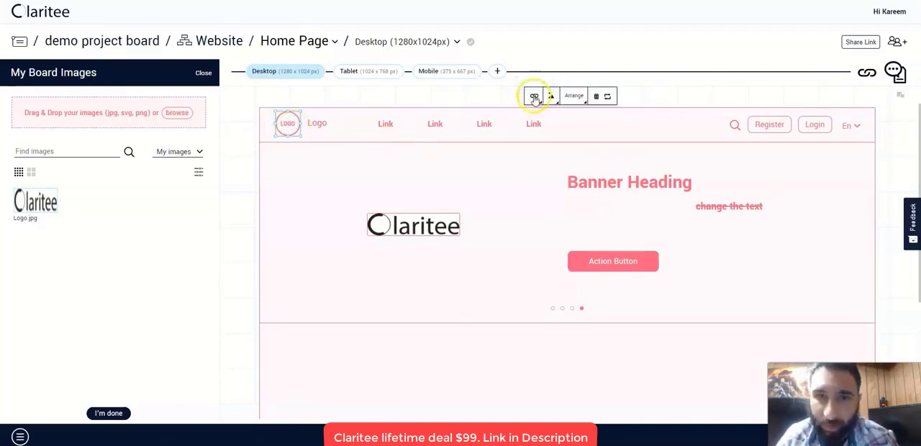
click(534, 96)
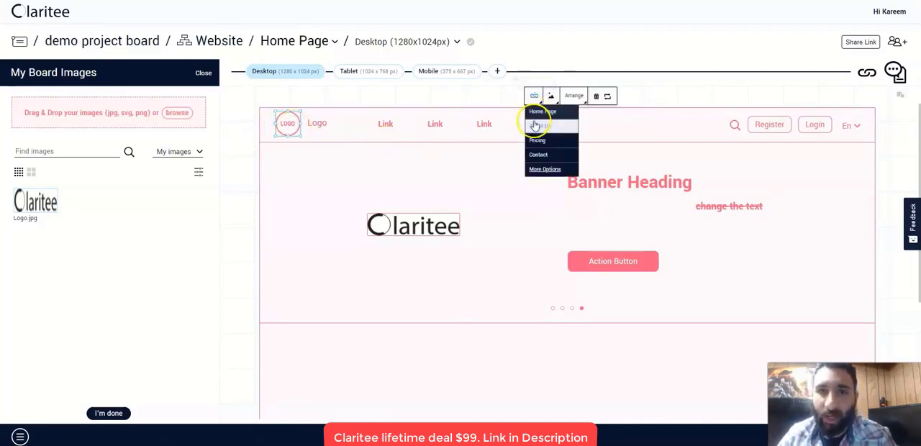
mouse_move(545, 171)
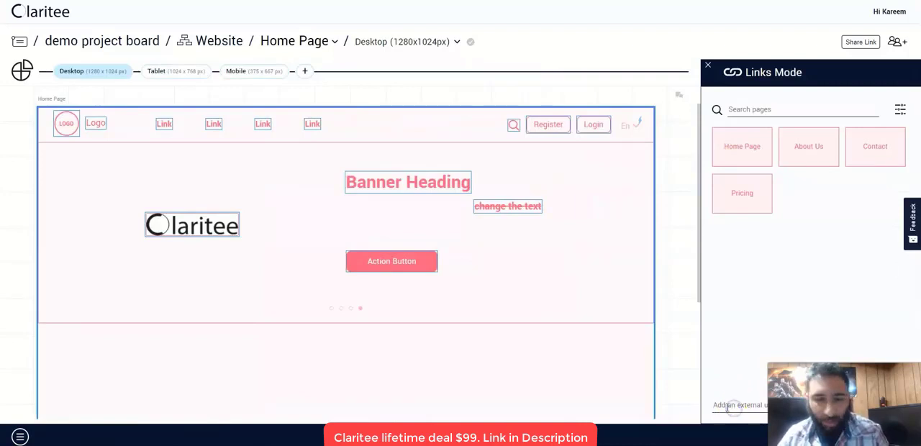
text(www.google.com)
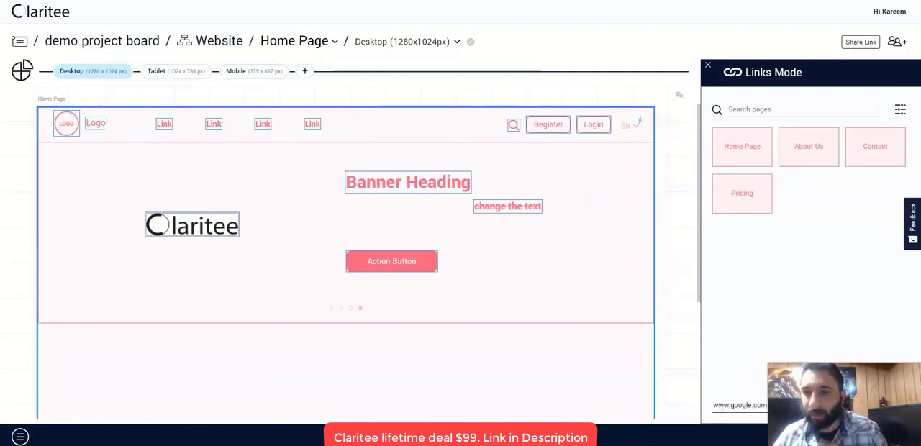
mouse_move(695, 287)
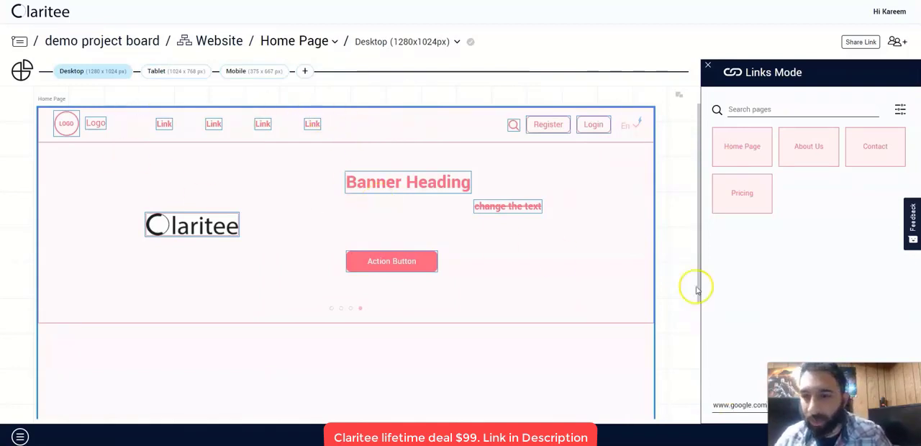
mouse_move(400, 125)
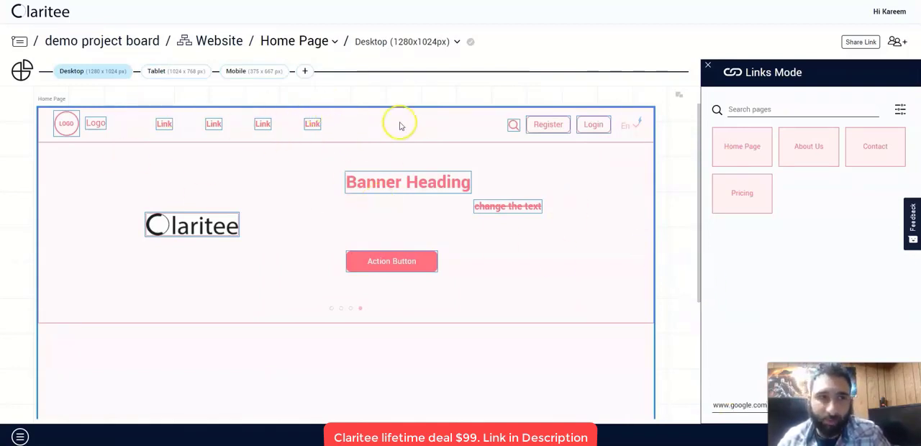
mouse_move(703, 163)
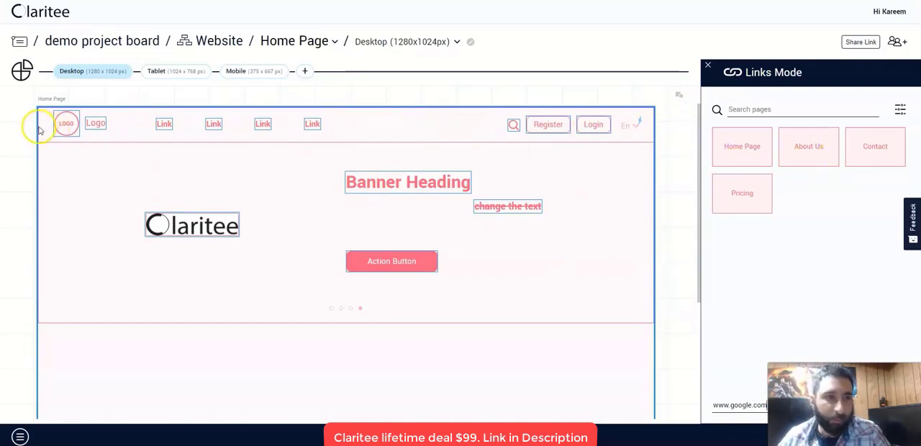
mouse_move(464, 108)
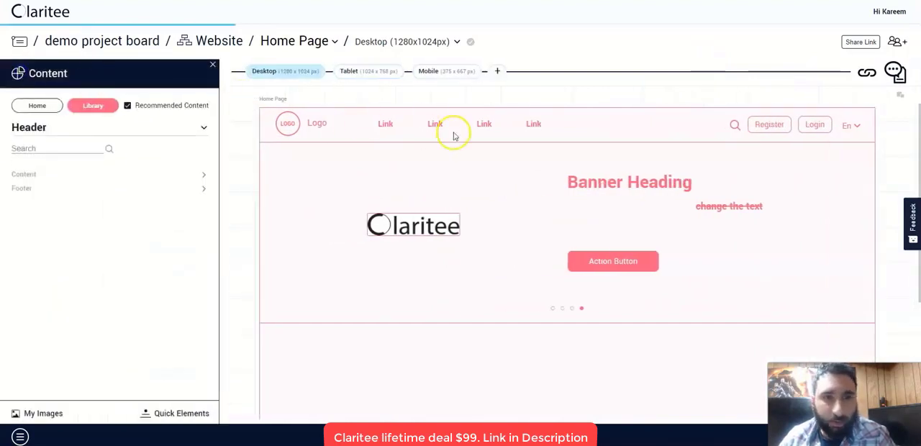
- Give the first navigation link a dropdown state and rename it 'home'
click(385, 124)
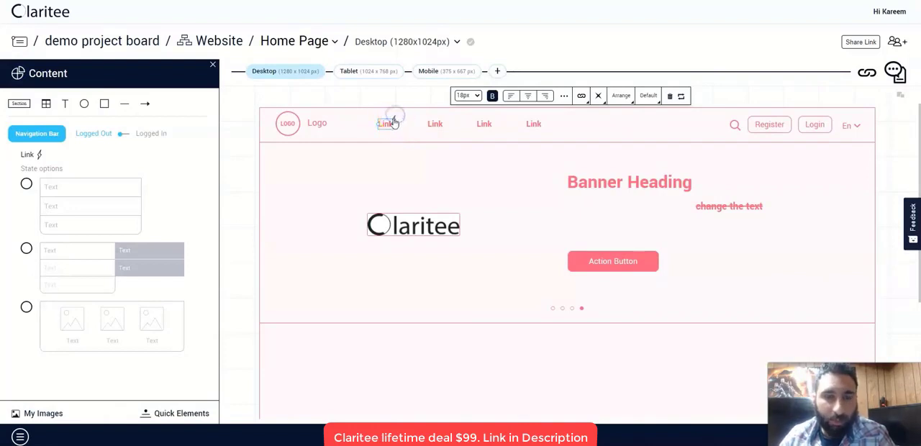
click(26, 184)
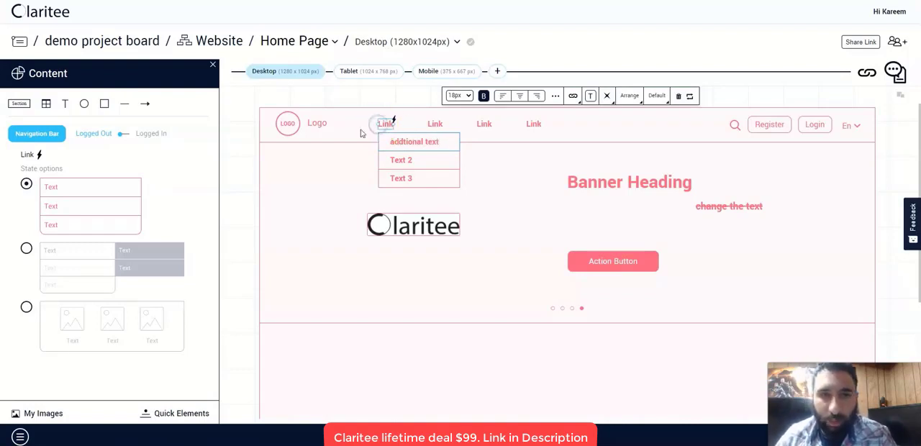
click(385, 123)
text(home)
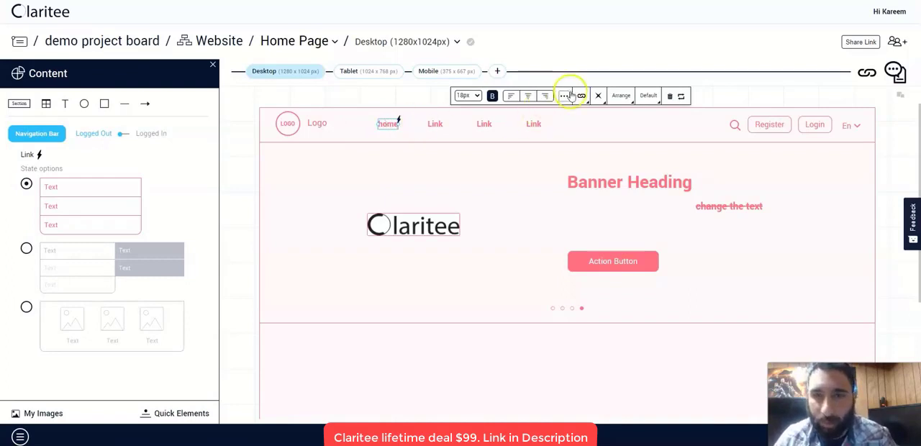
click(581, 95)
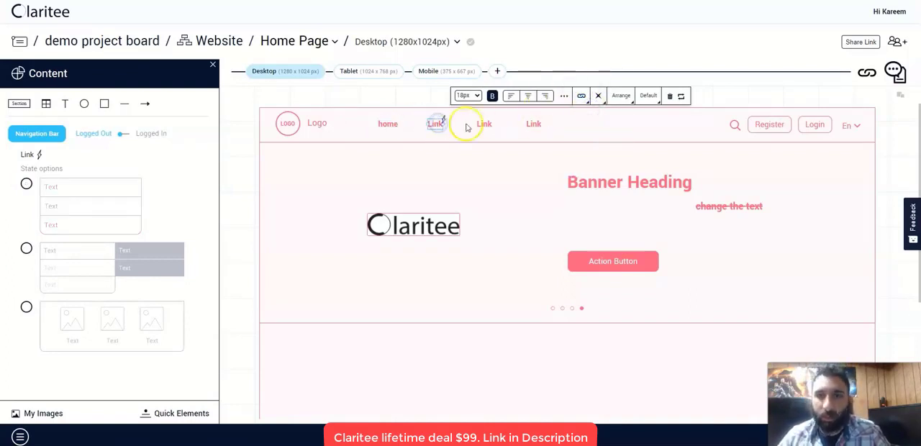
click(93, 105)
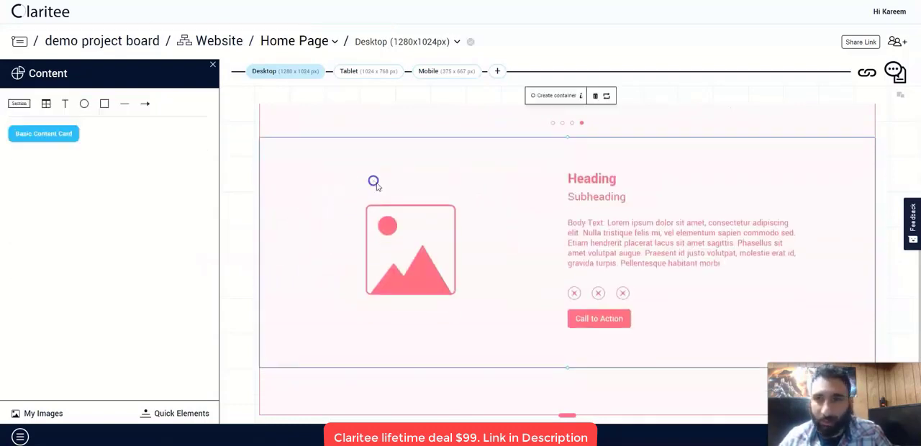
mouse_move(900, 97)
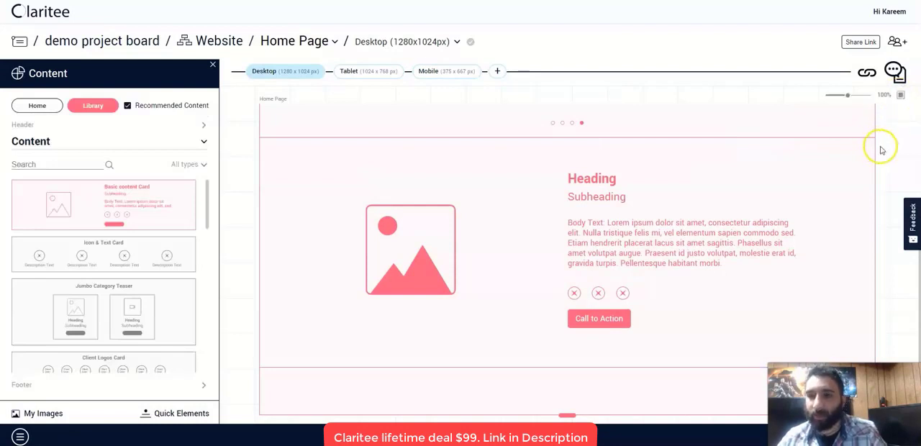
mouse_move(245, 152)
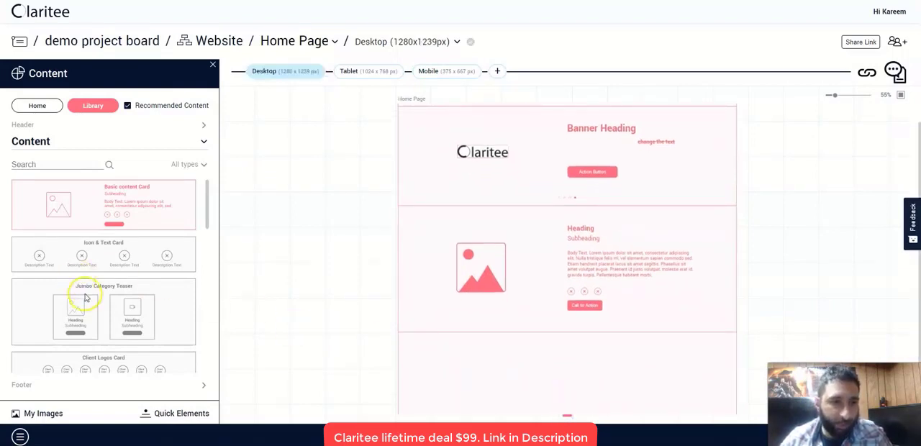
- Add the Jumbo Category Teaser section below the content card and zoom to 90%
click(103, 311)
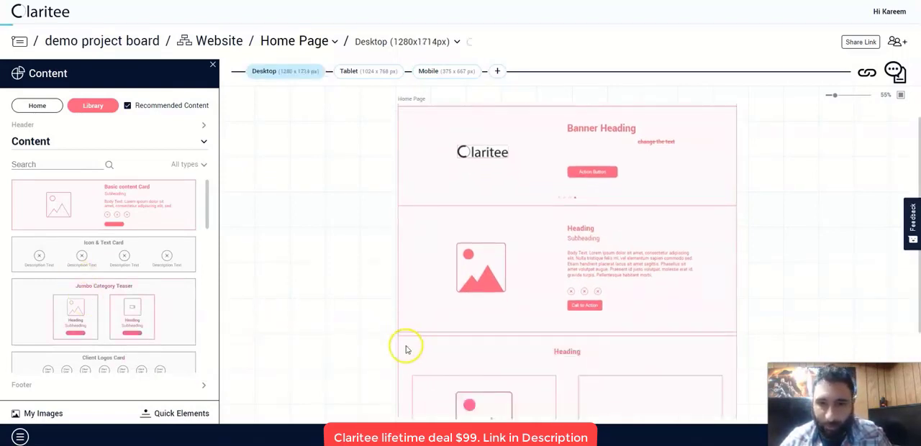
scroll(down, 3)
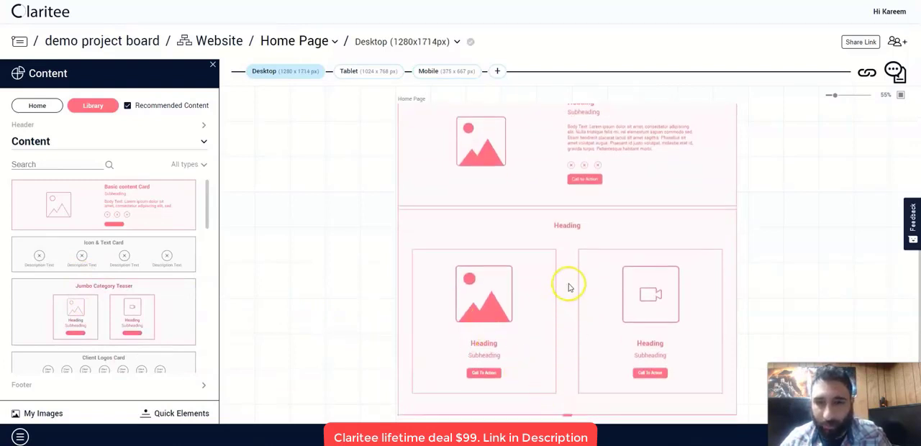
click(567, 288)
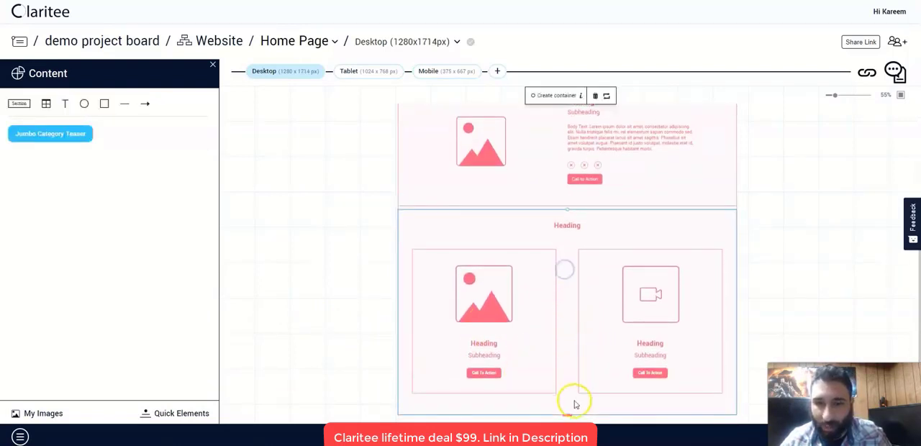
click(93, 105)
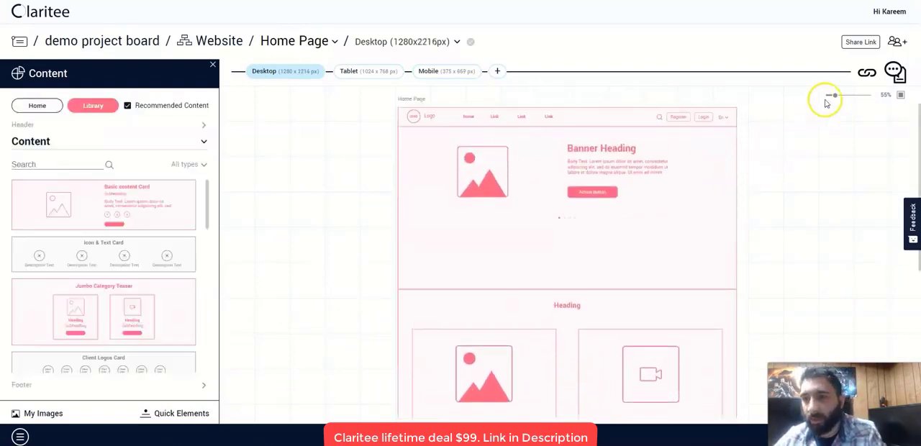
drag(827, 95, 844, 95)
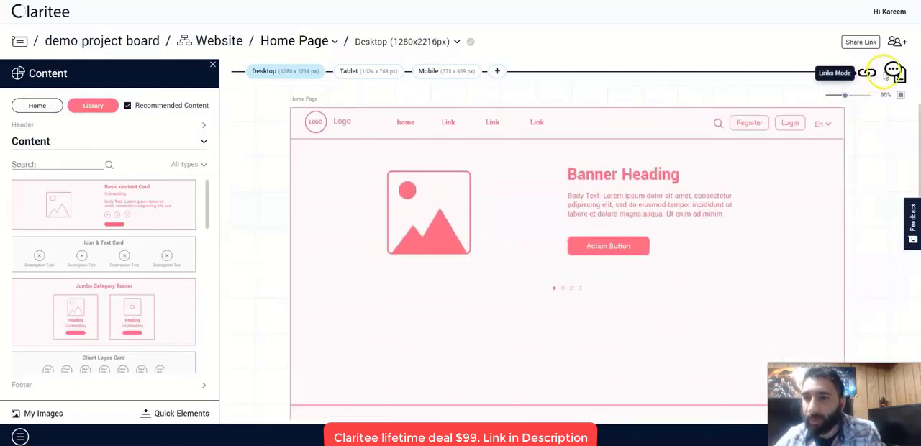
- With all comments shown, post a 'hello xyz' comment with an emoji below the banner
click(893, 72)
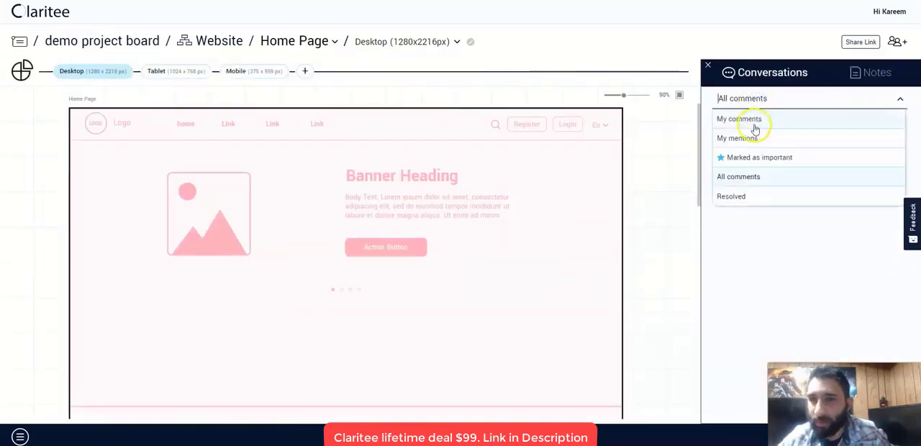
click(738, 177)
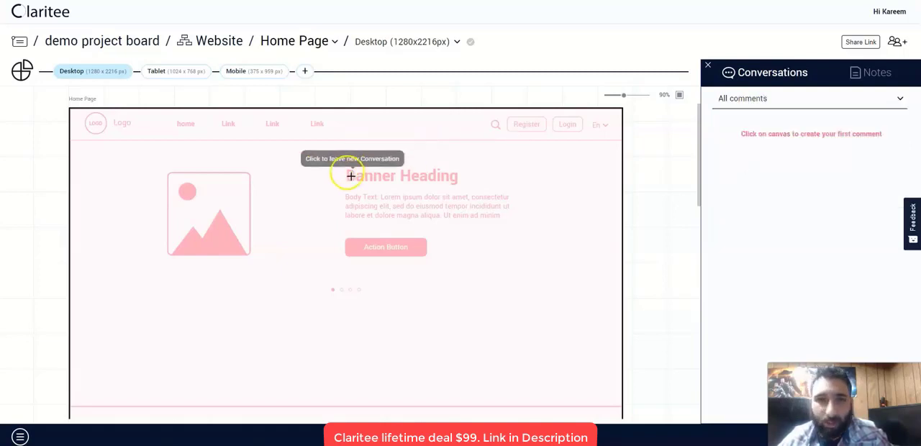
mouse_move(460, 238)
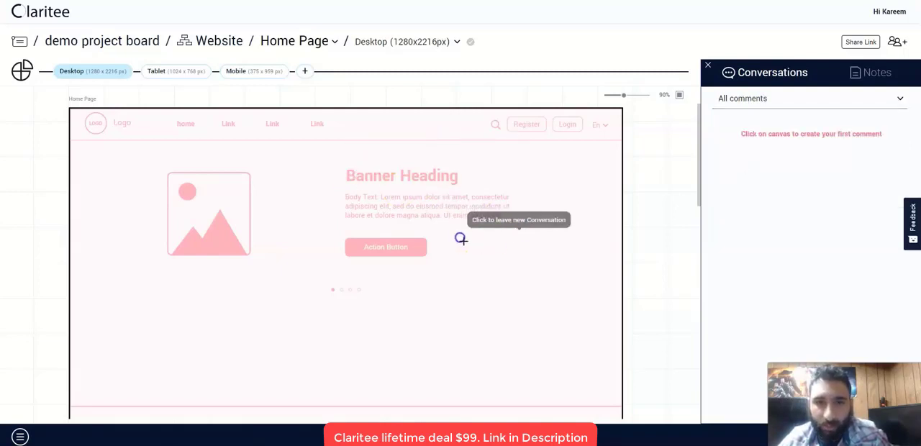
mouse_move(511, 223)
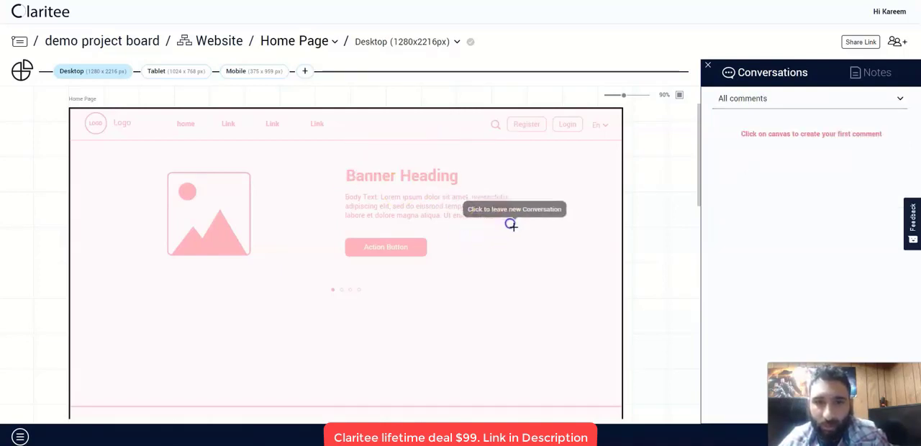
mouse_move(507, 247)
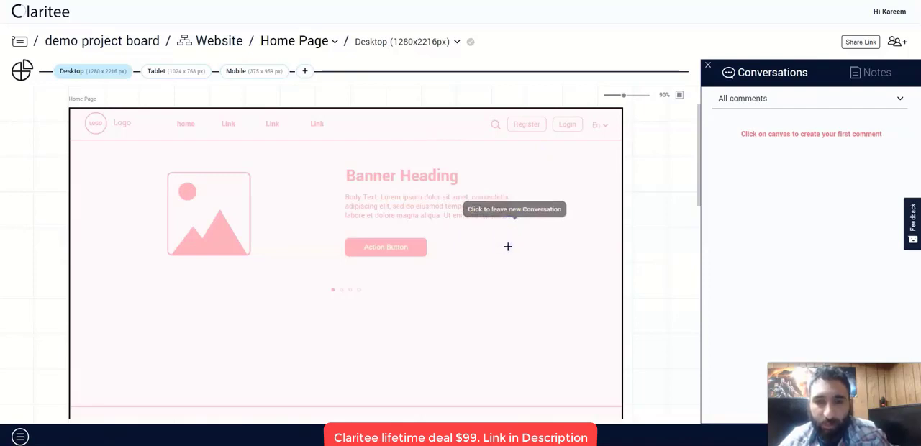
click(508, 247)
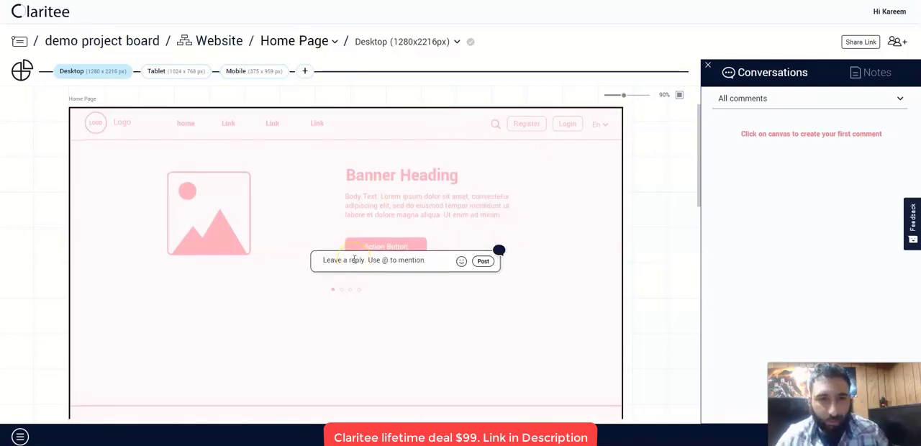
text(hello)
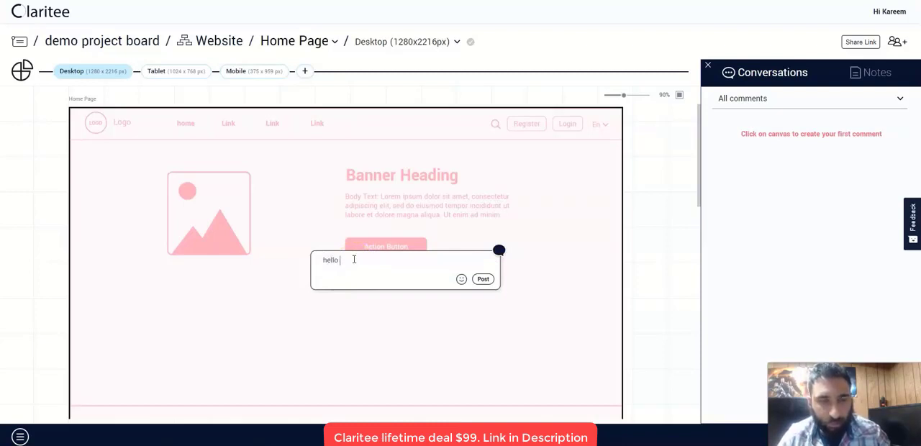
text(xyz can you fix this)
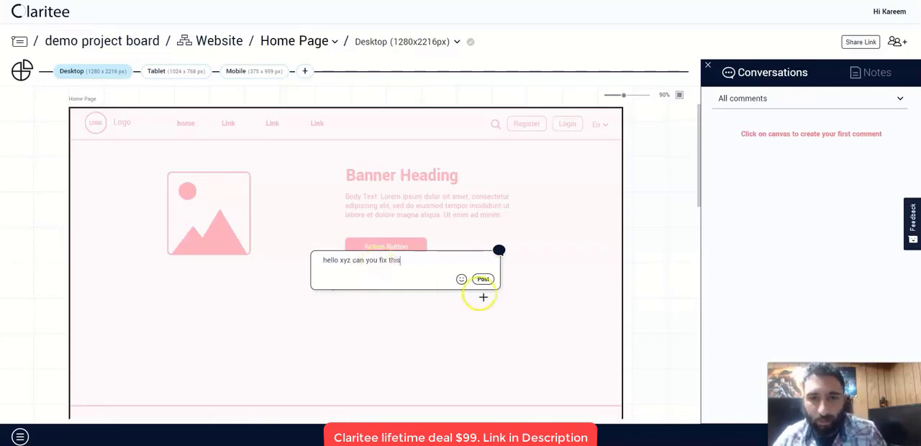
click(461, 279)
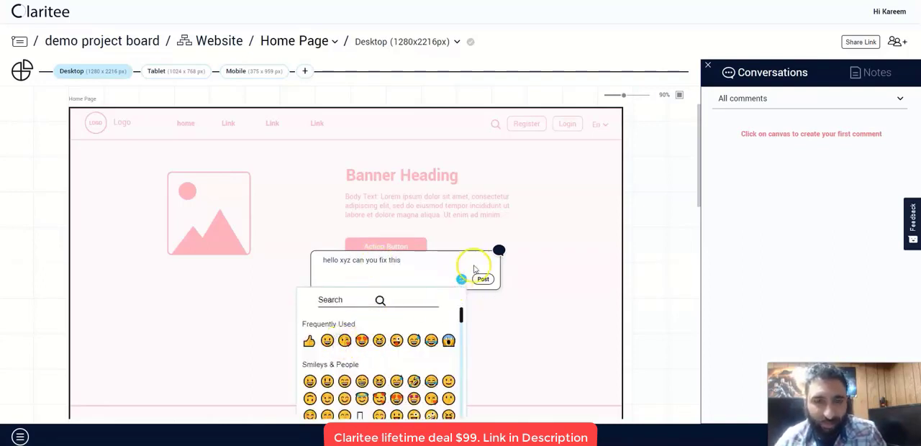
click(309, 341)
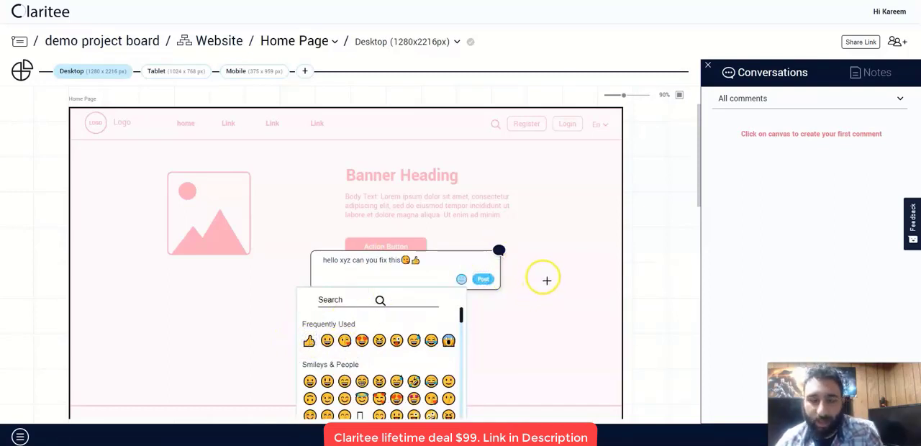
mouse_move(541, 215)
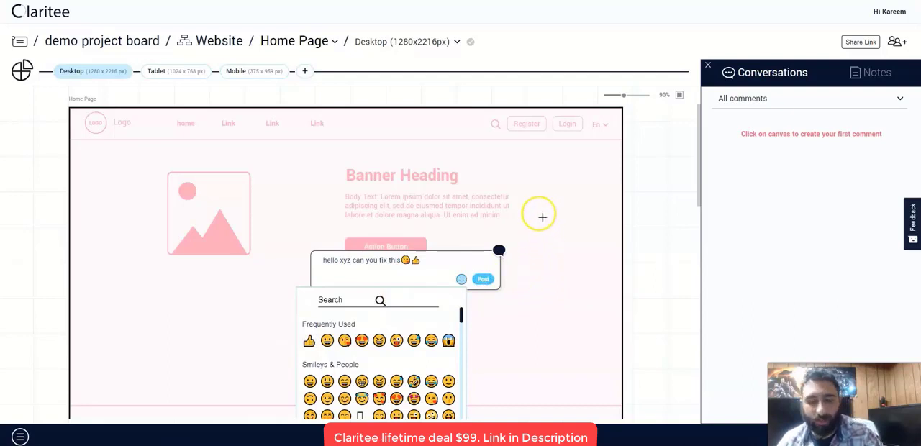
click(482, 279)
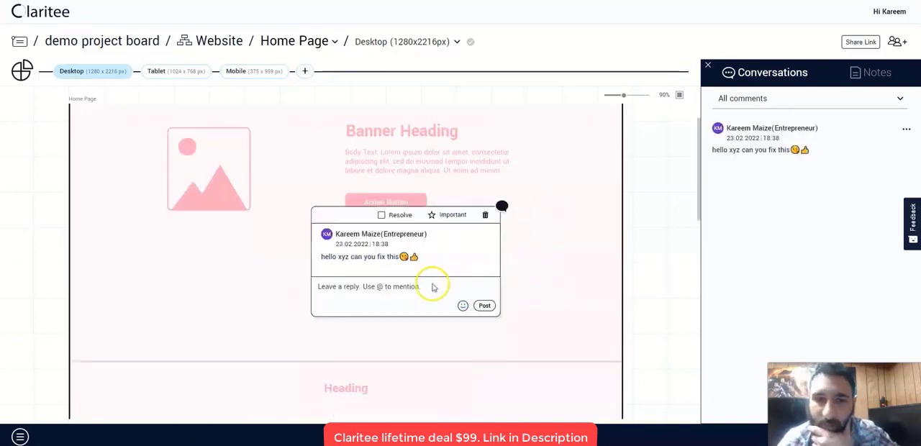
click(899, 98)
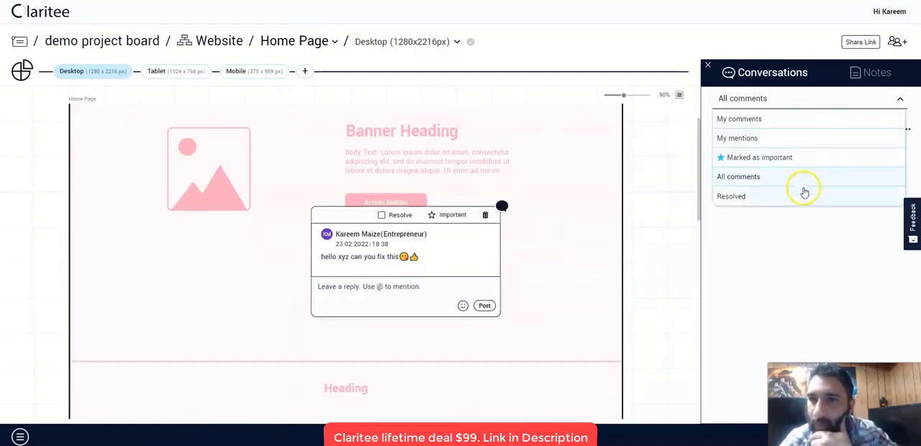
- Post the note 'wow what a great tool I love this' on the banner text
click(875, 72)
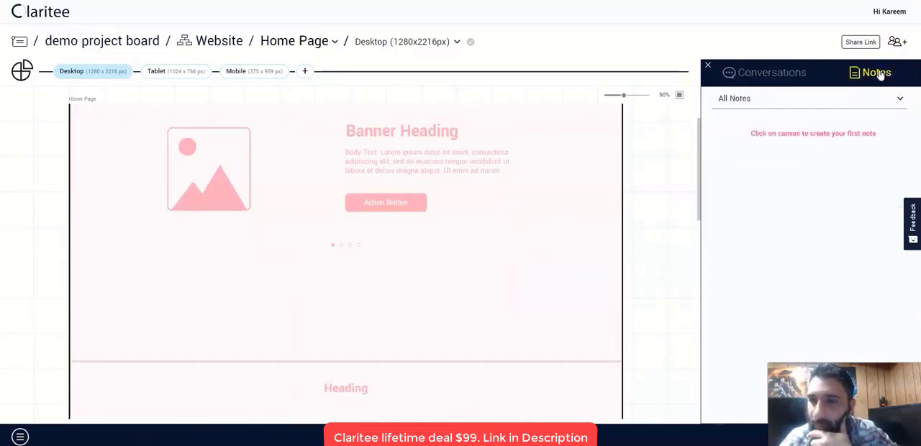
mouse_move(431, 174)
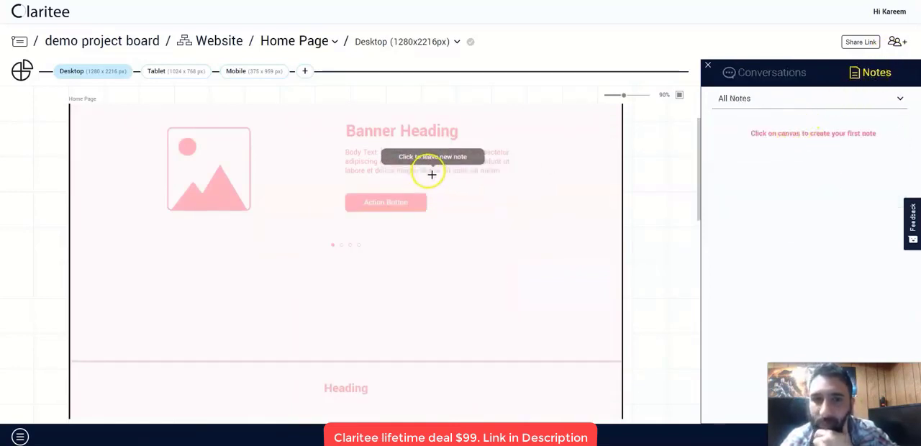
click(432, 175)
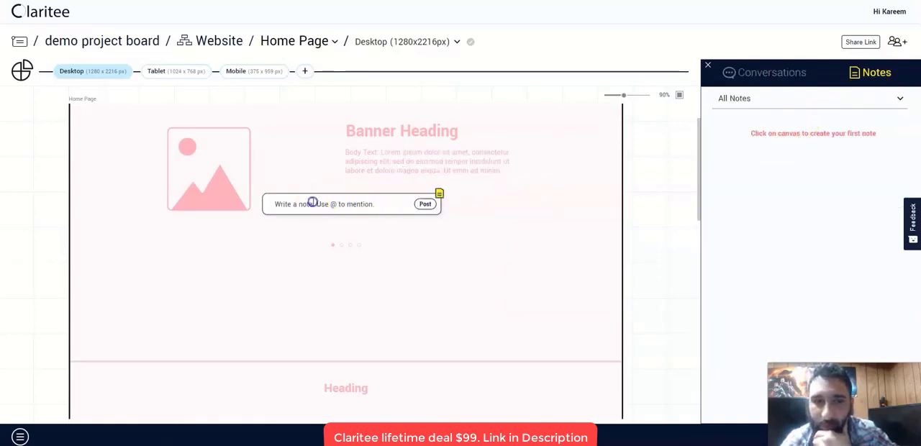
text(wow what a great tool I love)
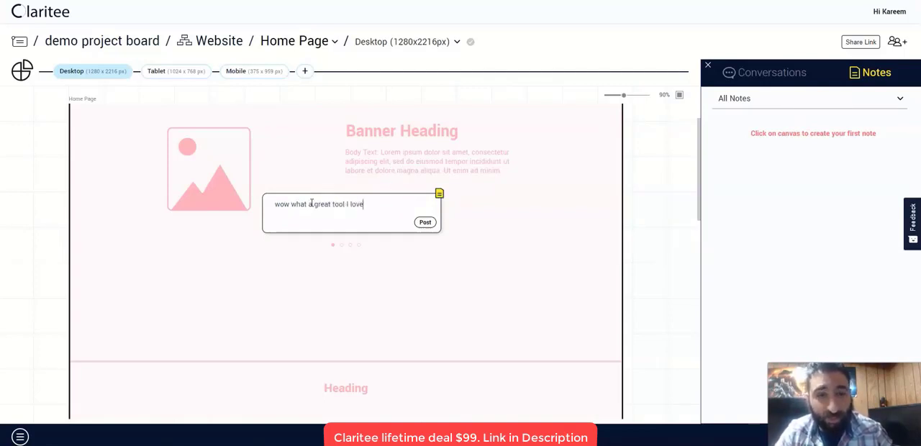
text(this)
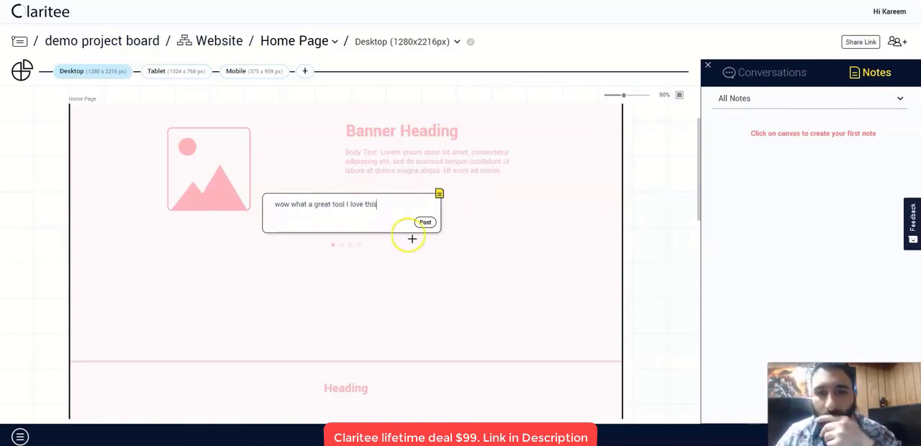
click(425, 222)
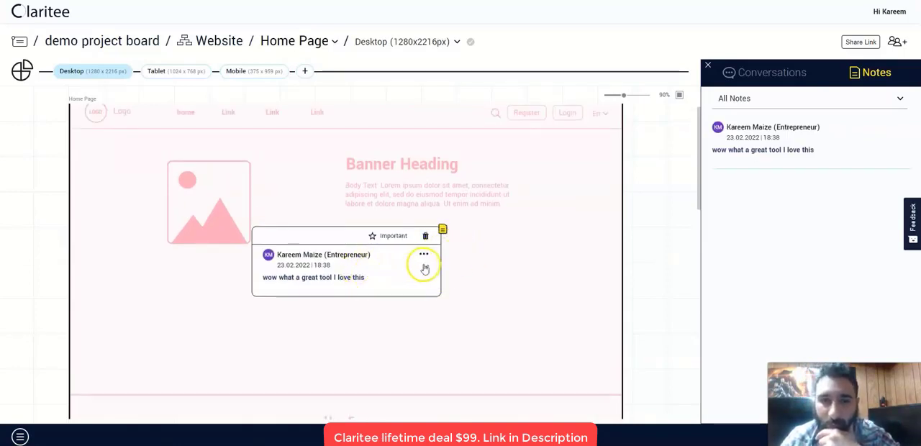
click(423, 254)
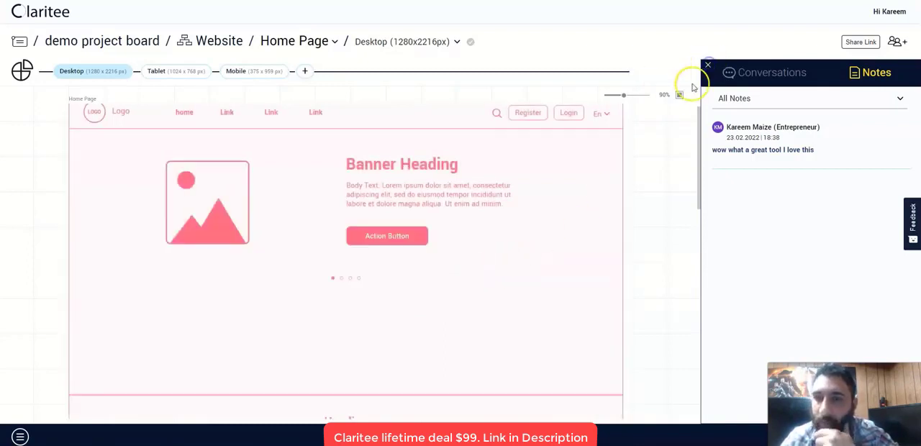
- Close the notes panel, then review and close the Project Members list
click(707, 65)
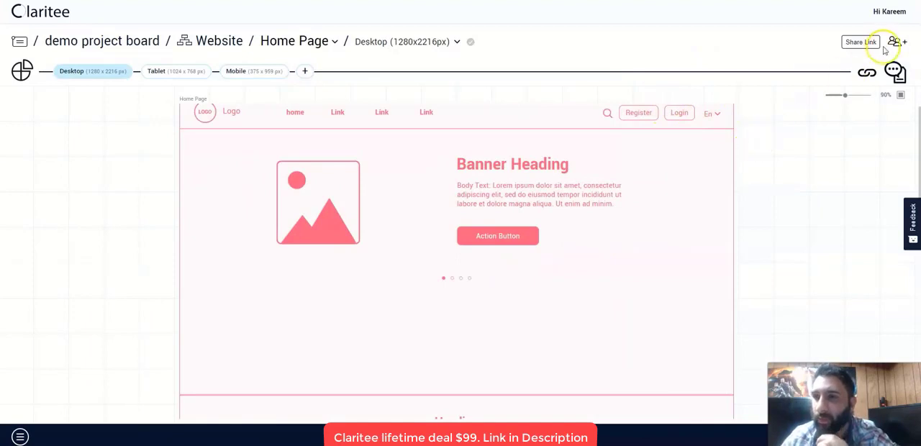
mouse_move(894, 42)
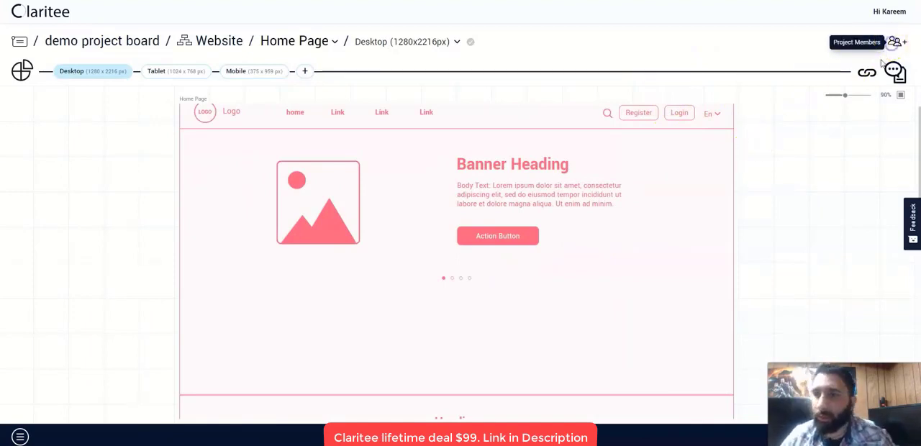
click(894, 42)
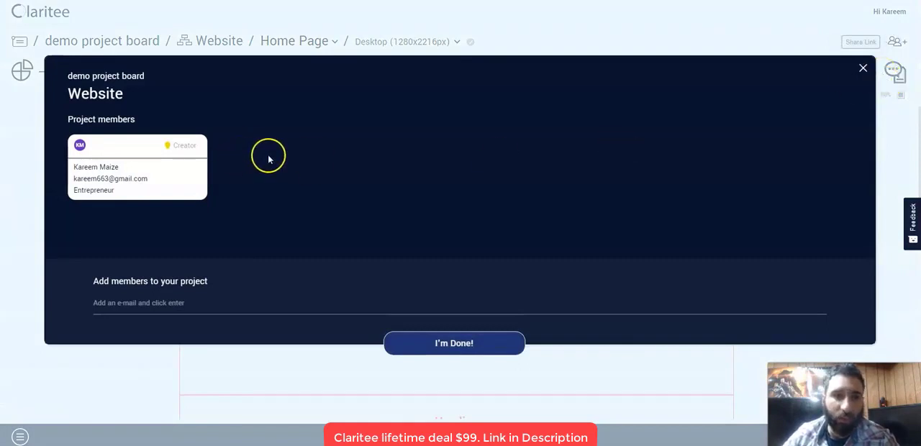
mouse_move(93, 169)
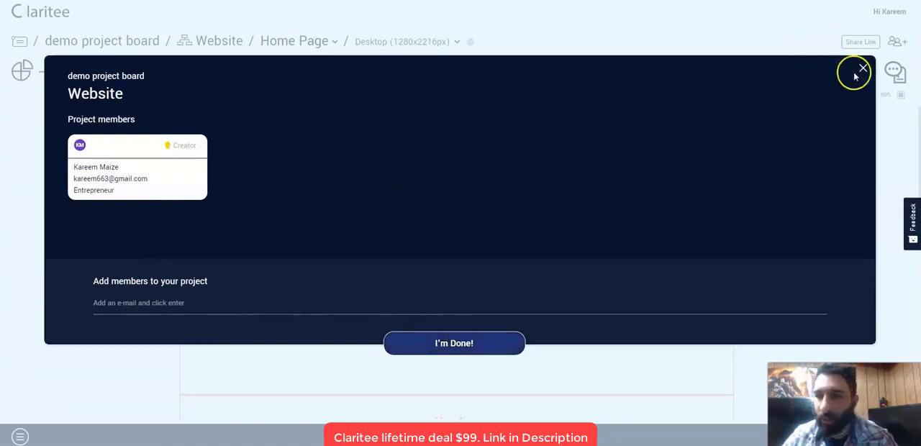
click(863, 69)
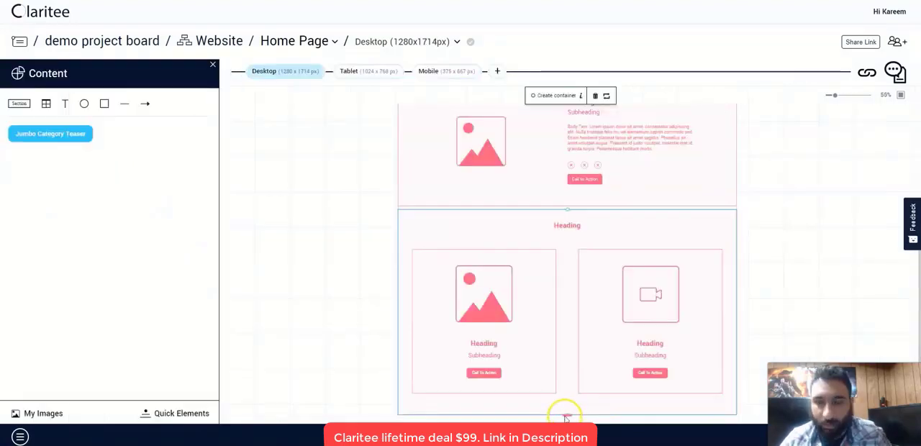
mouse_move(566, 412)
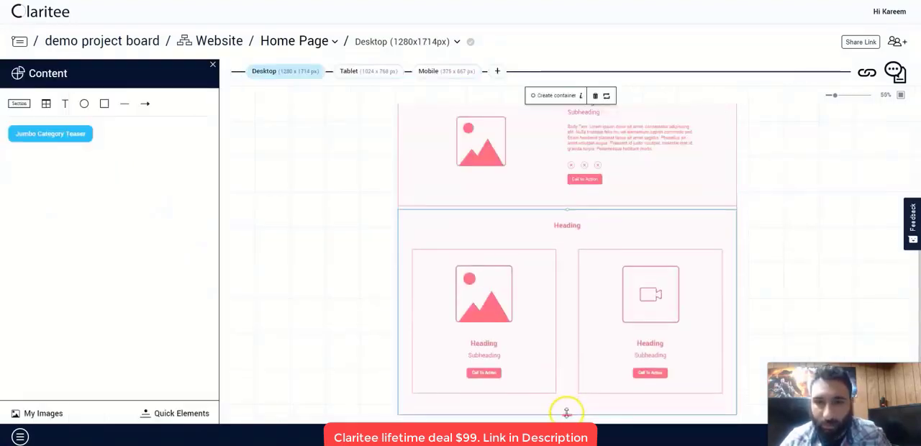
- On mobile, set the navigation bar to logged-in, replace the banner image, and shorten the page
click(428, 70)
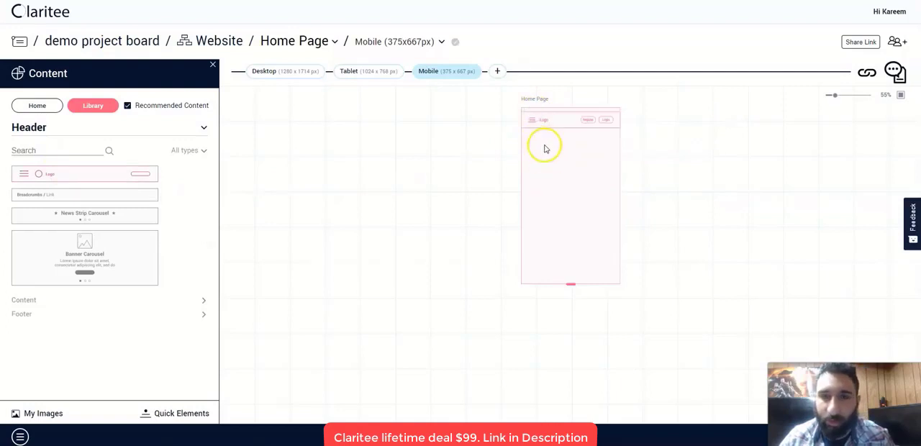
click(571, 119)
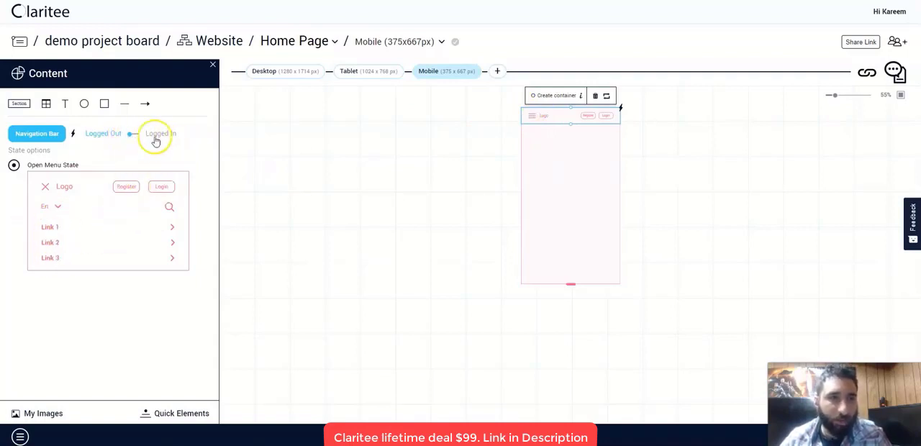
click(93, 105)
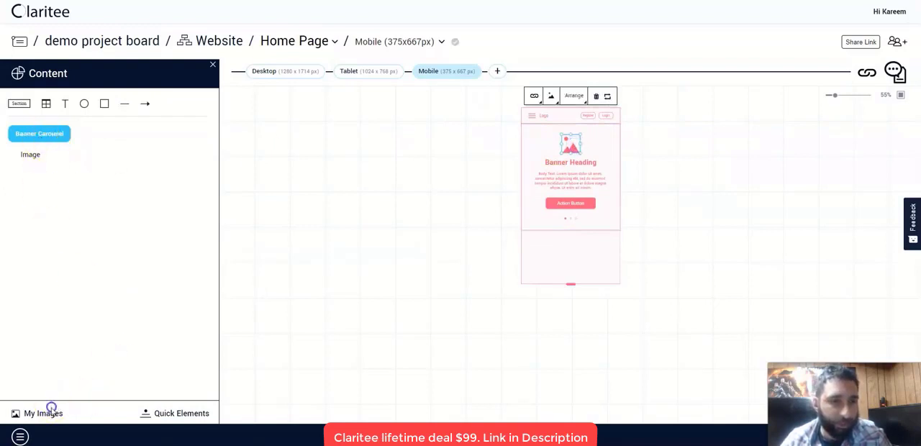
click(42, 413)
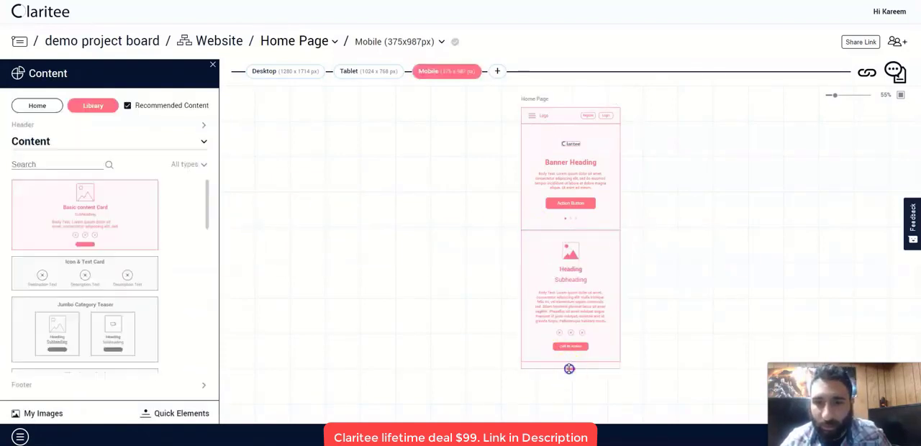
drag(569, 368, 569, 360)
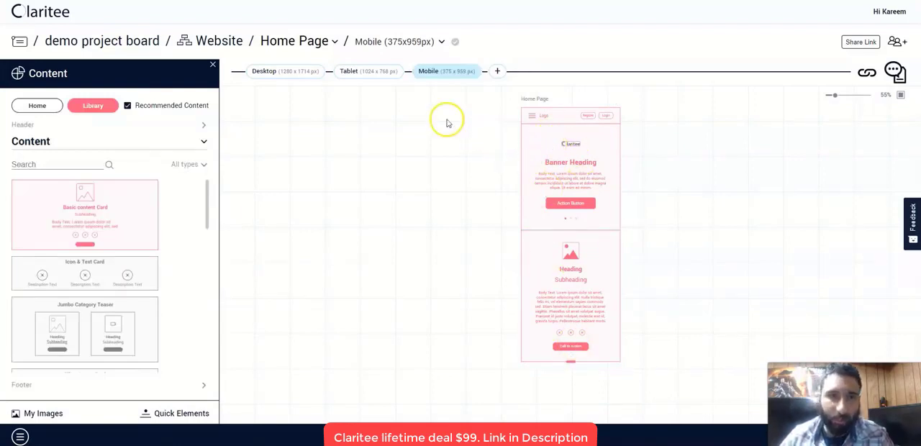
click(264, 71)
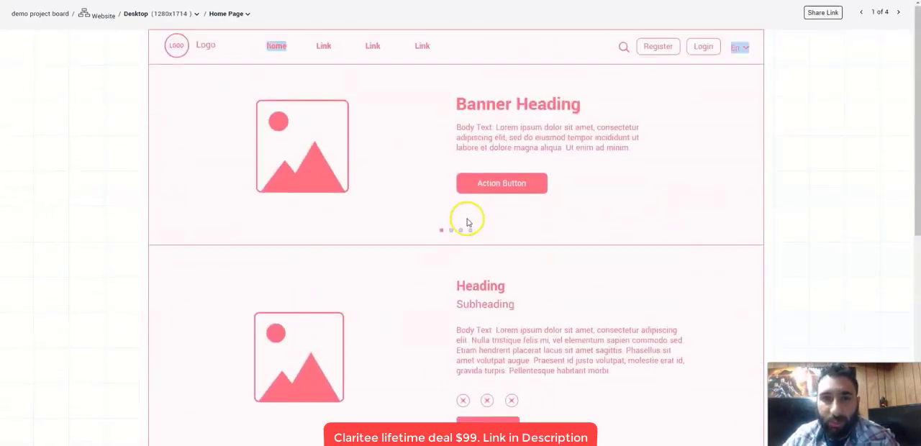
- In preview, advance the banner carousel and switch the device layout to Mobile
click(451, 230)
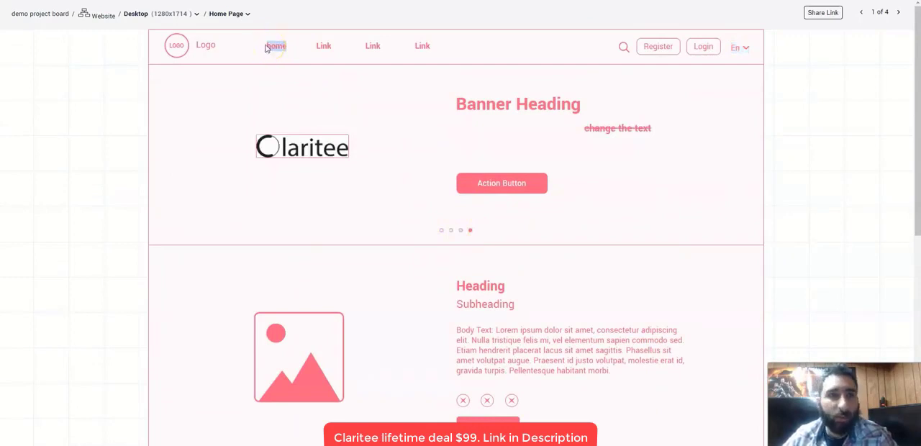
click(229, 14)
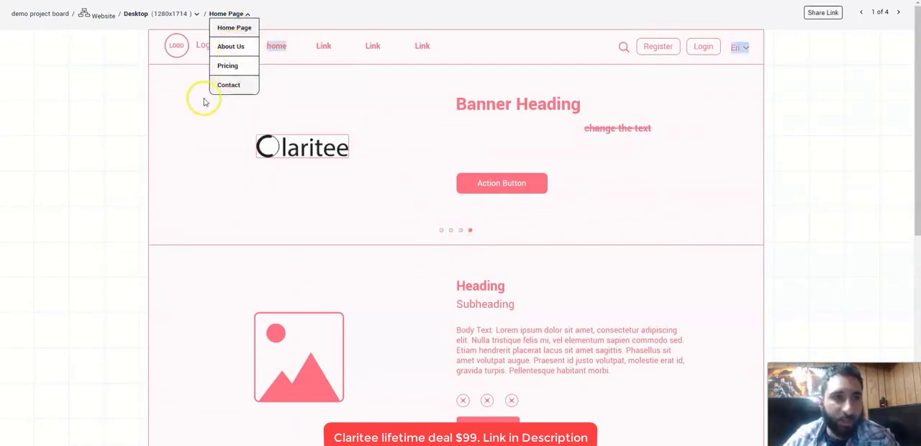
click(158, 14)
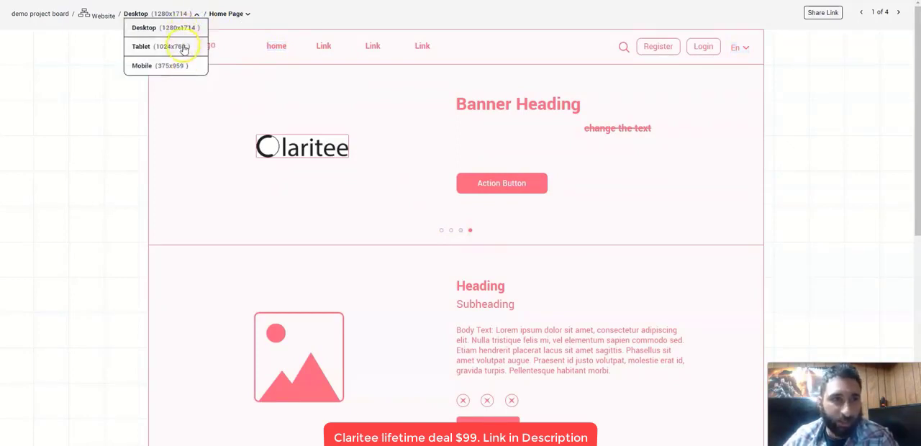
click(159, 65)
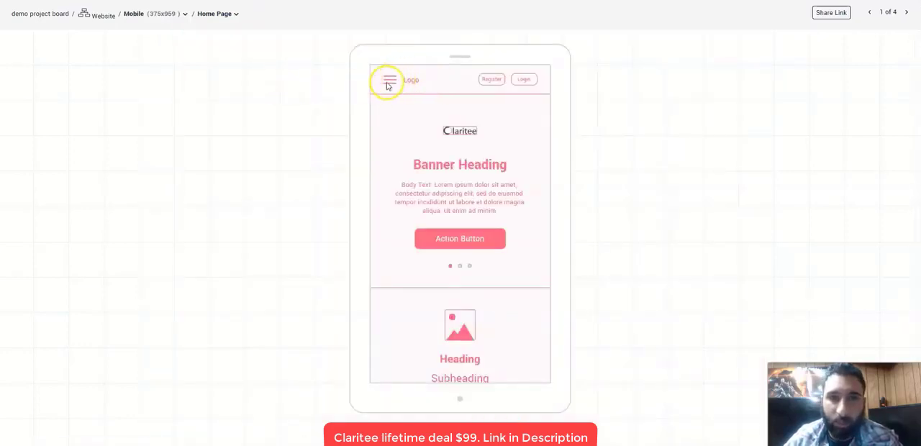
click(389, 80)
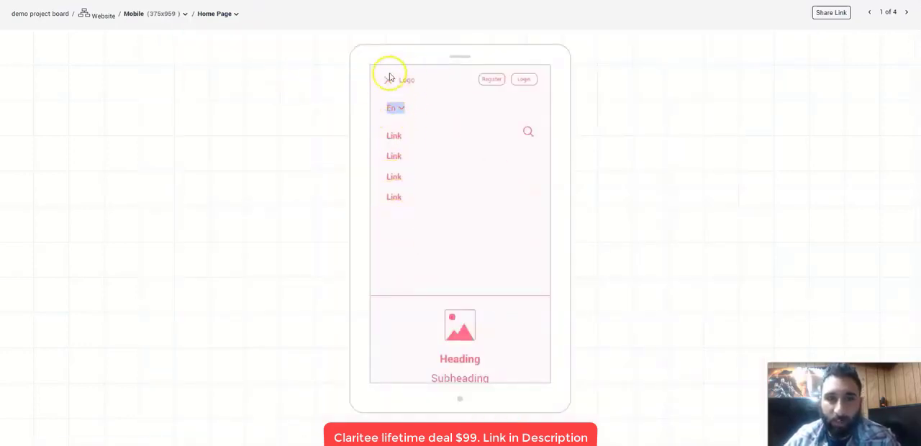
click(390, 80)
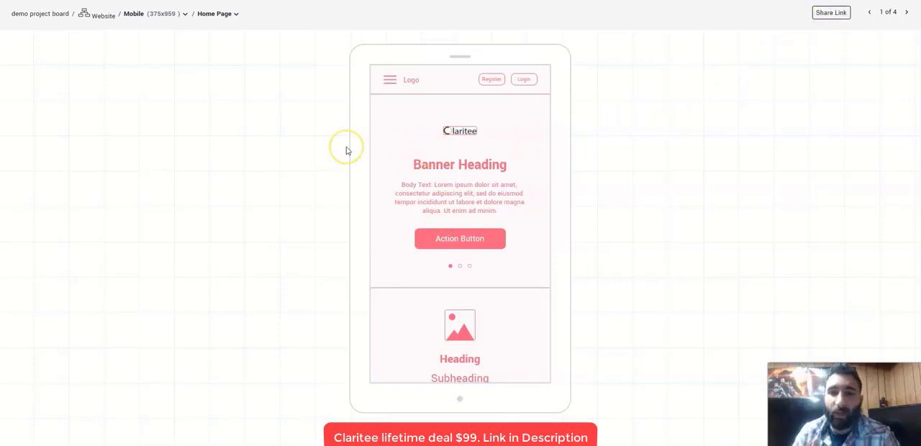
mouse_move(346, 150)
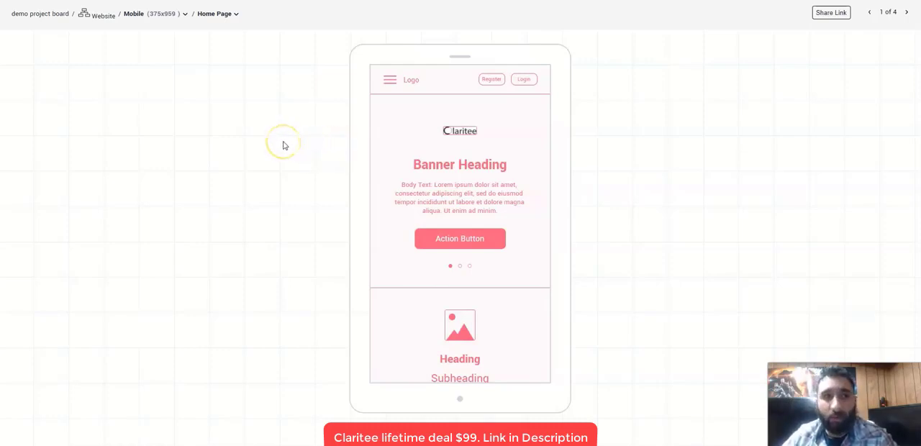
mouse_move(282, 143)
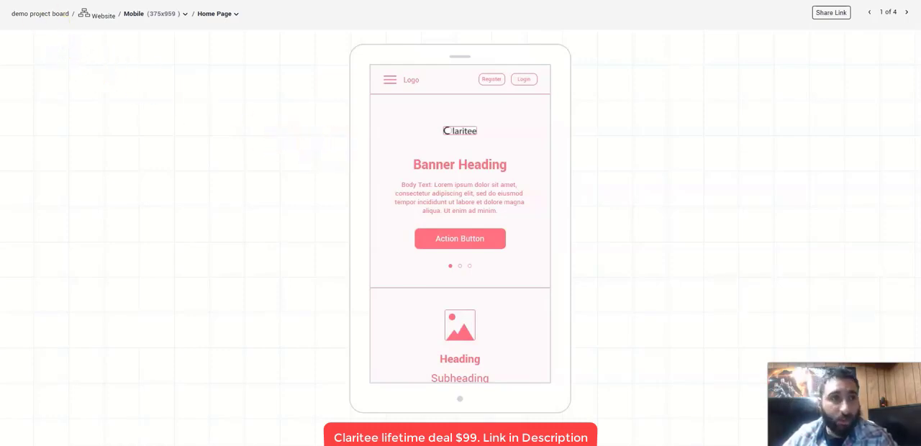